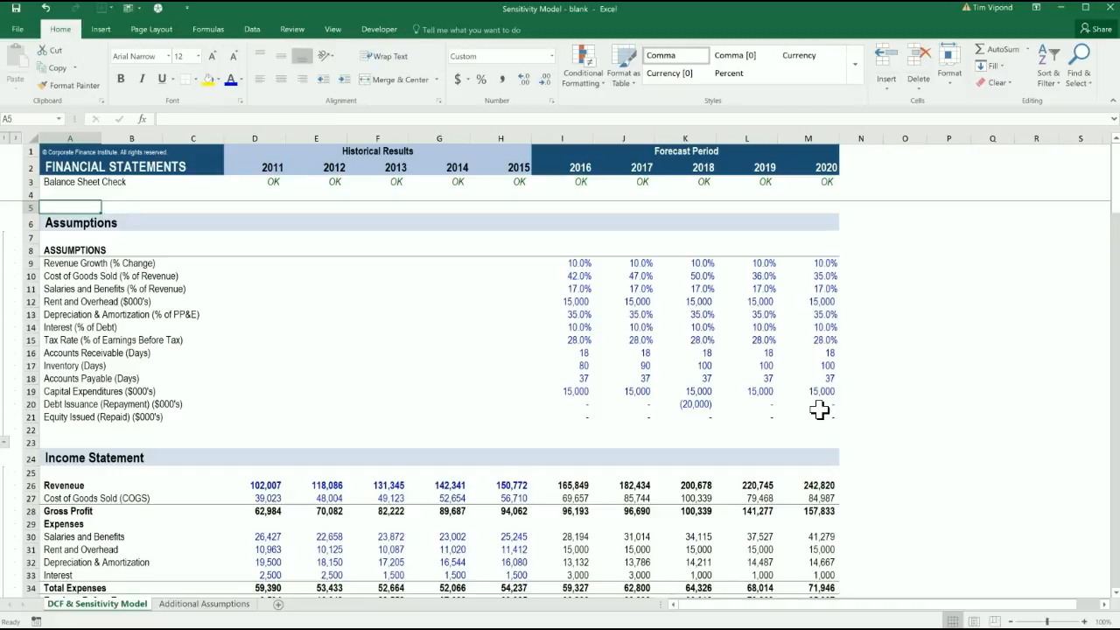
Review the salaries, revenue growth and depreciation assumptions and select the whole assumptions block.
{"action": "left_click", "coordinate": [70, 248]}
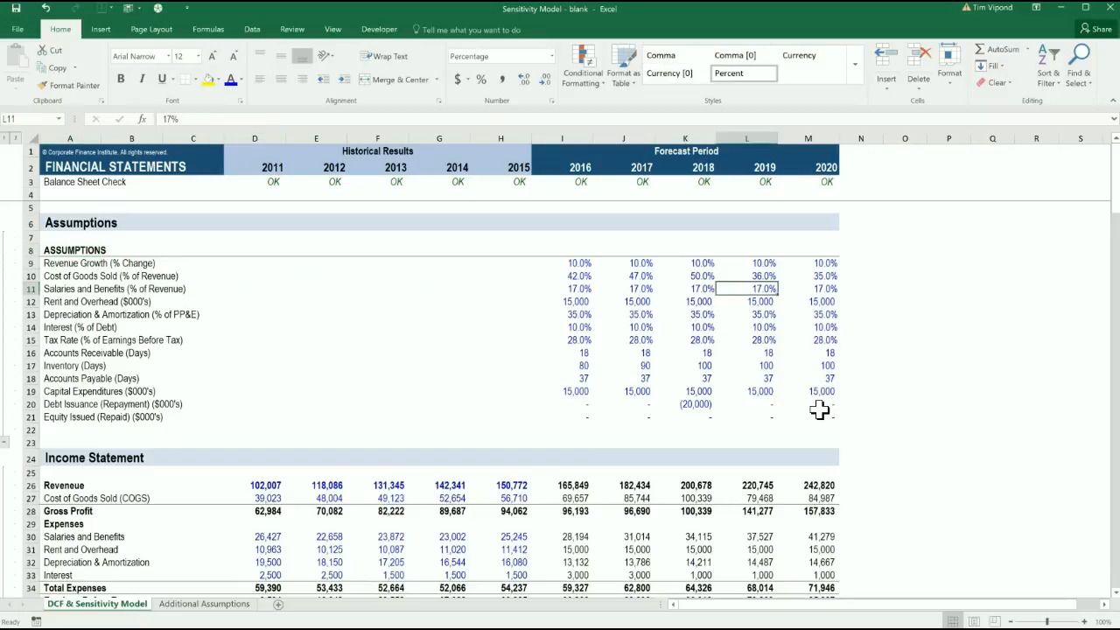
{"action": "left_click", "coordinate": [581, 262]}
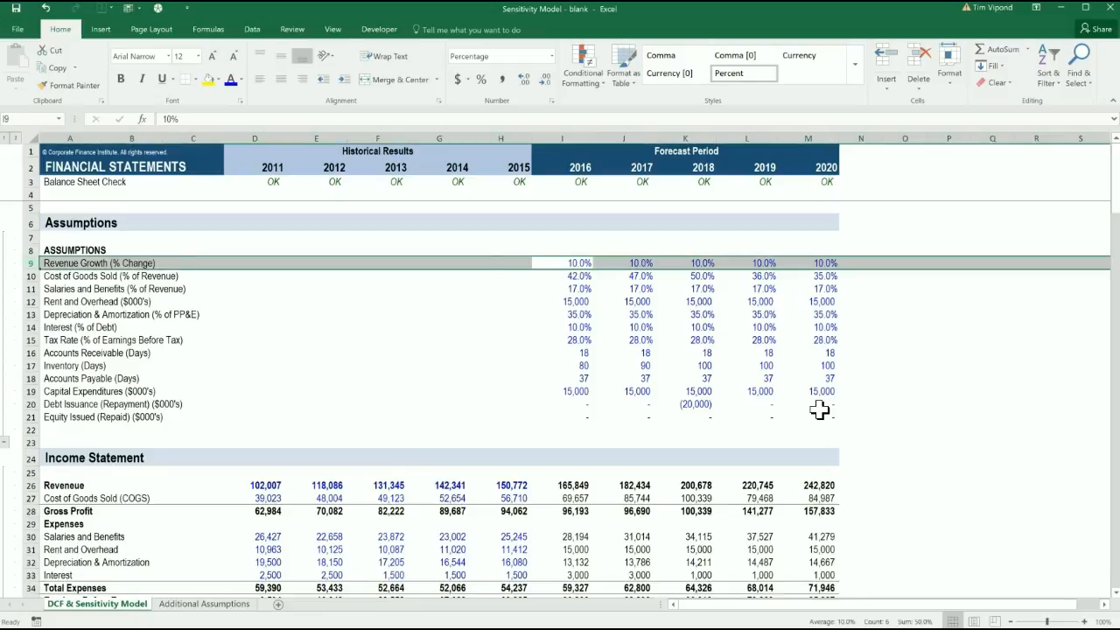
{"action": "left_click", "coordinate": [577, 315]}
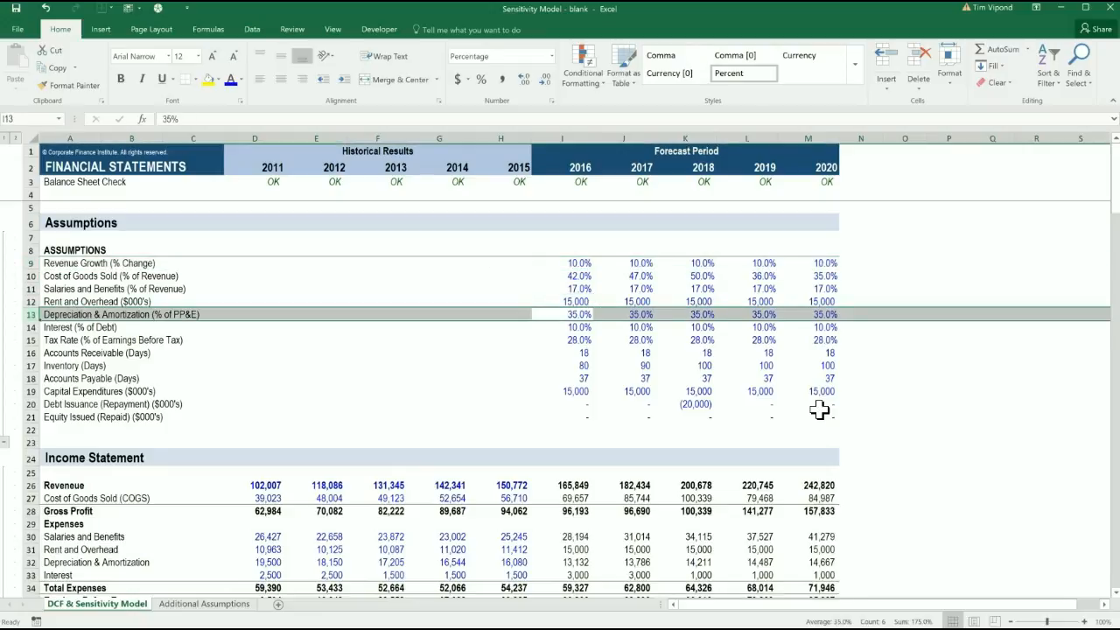
{"action": "left_click", "coordinate": [581, 328]}
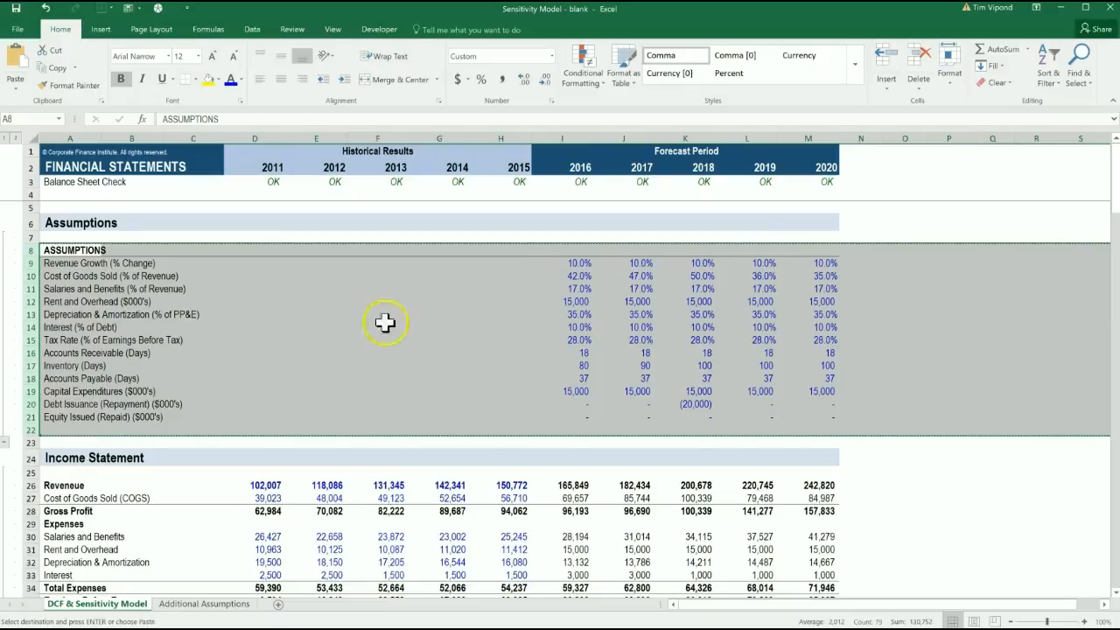
Insert two copies of the assumptions block below the original so three identical blocks are stacked.
{"action": "right_click", "coordinate": [35, 259]}
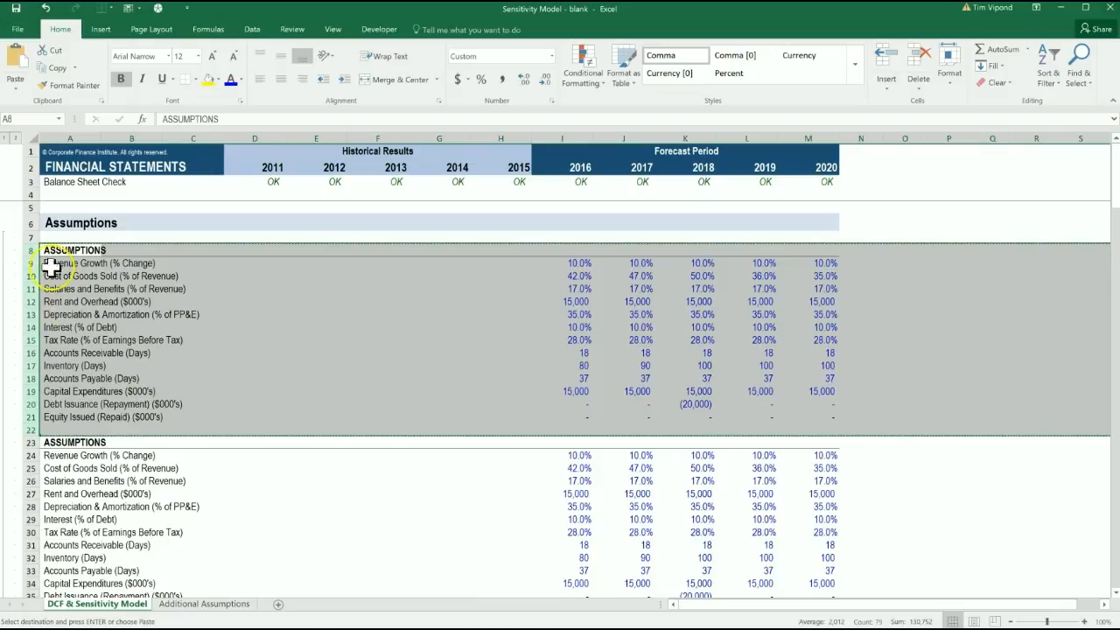
{"action": "right_click", "coordinate": [53, 262]}
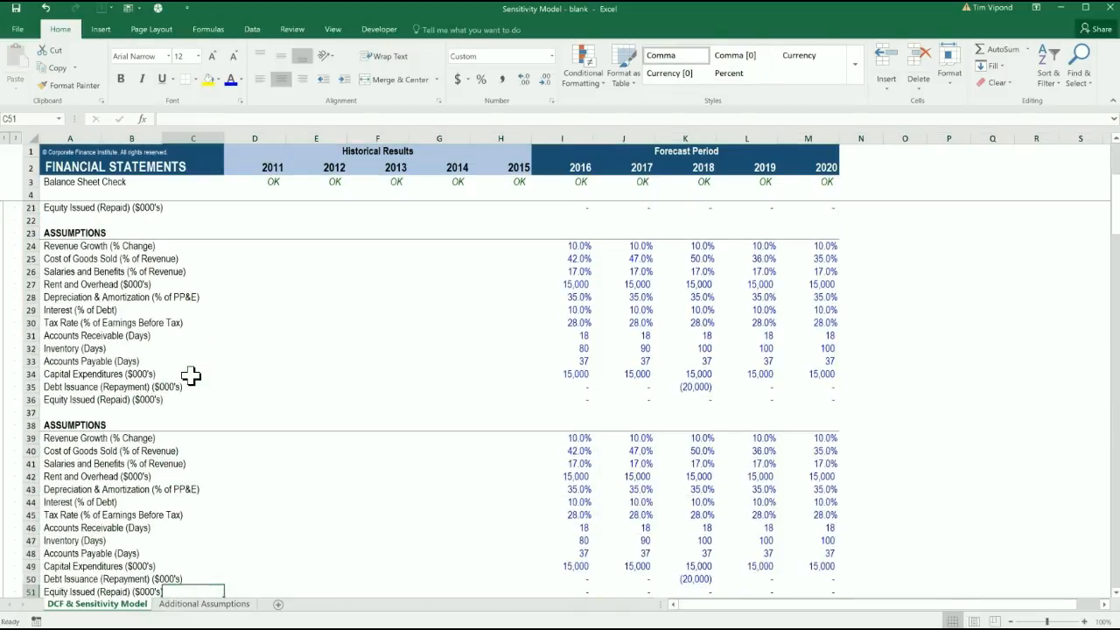
{"action": "scroll", "scroll_direction": "down", "scroll_amount": 3}
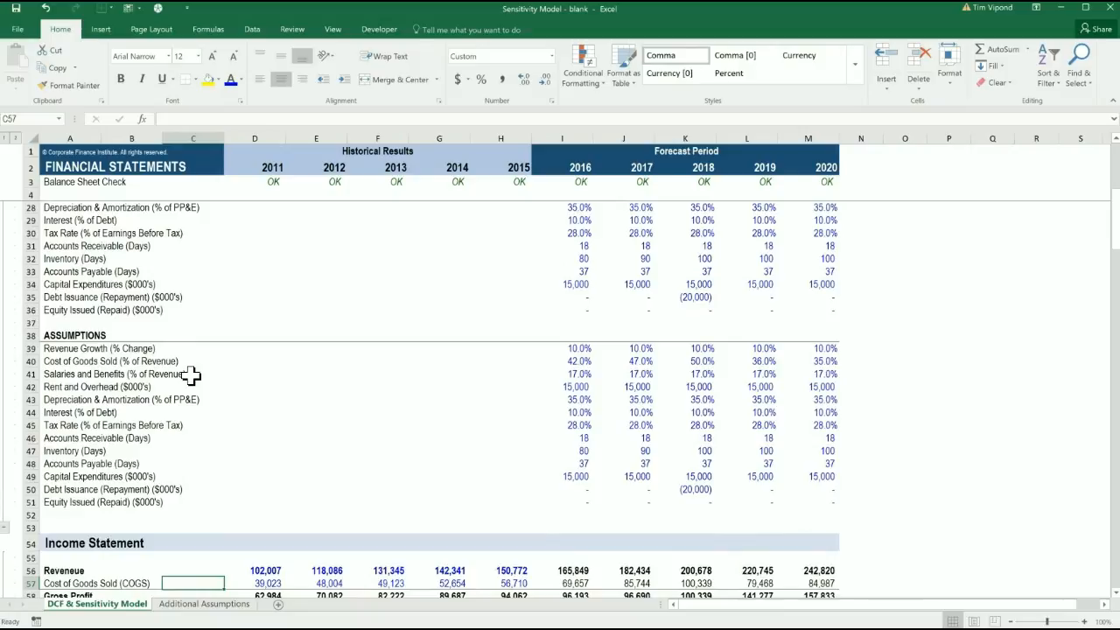
{"action": "left_click", "coordinate": [192, 488]}
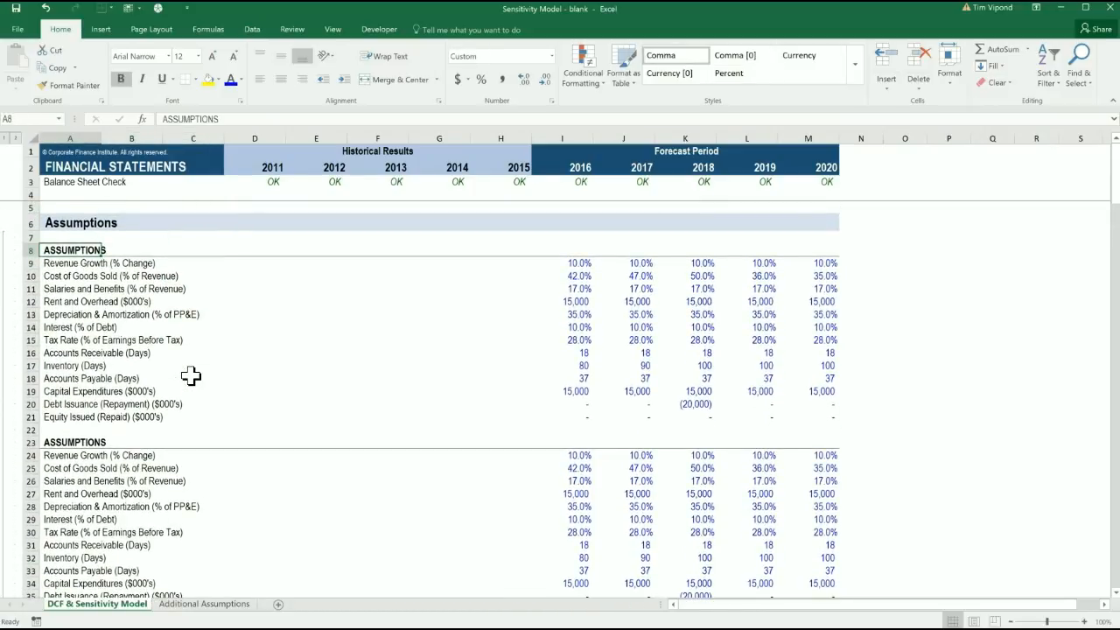
Rename the first two block headings to UPSIDE CASE and DOWNSIDE CASE.
{"action": "type", "text": "UPSIDE CAS"}
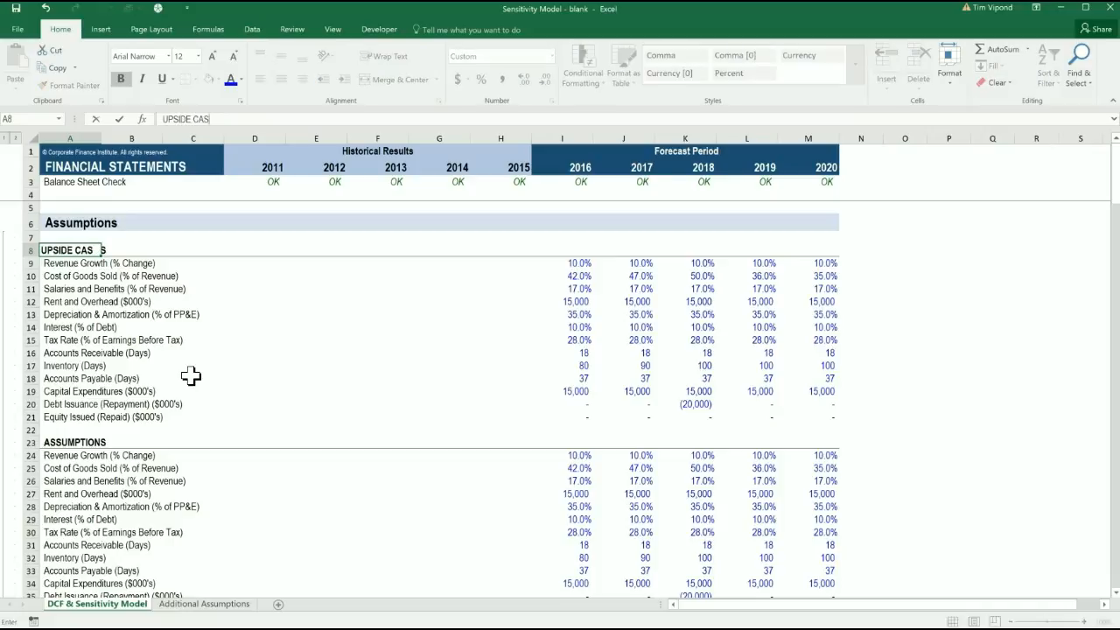
{"action": "left_click", "coordinate": [70, 402]}
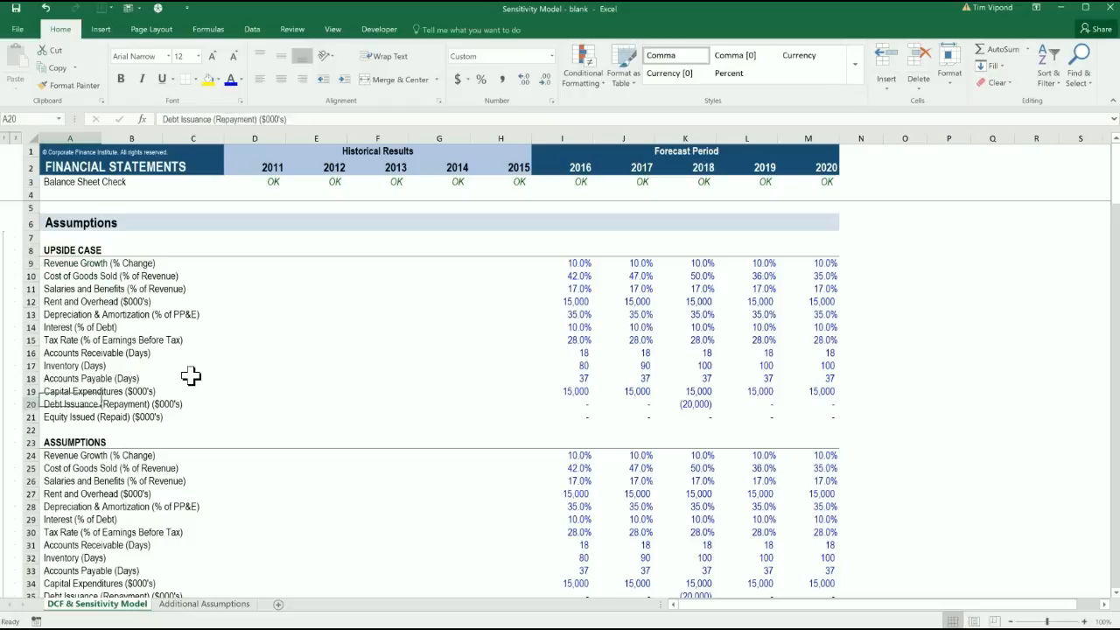
{"action": "type", "text": "DOWNSIDE CASE"}
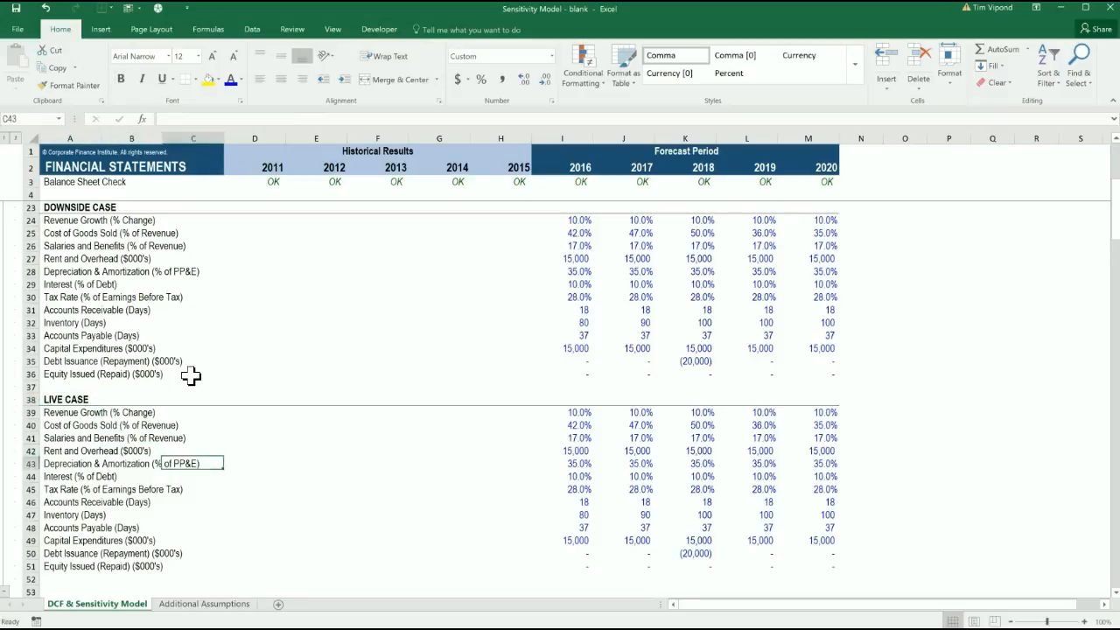
{"action": "left_click", "coordinate": [576, 452]}
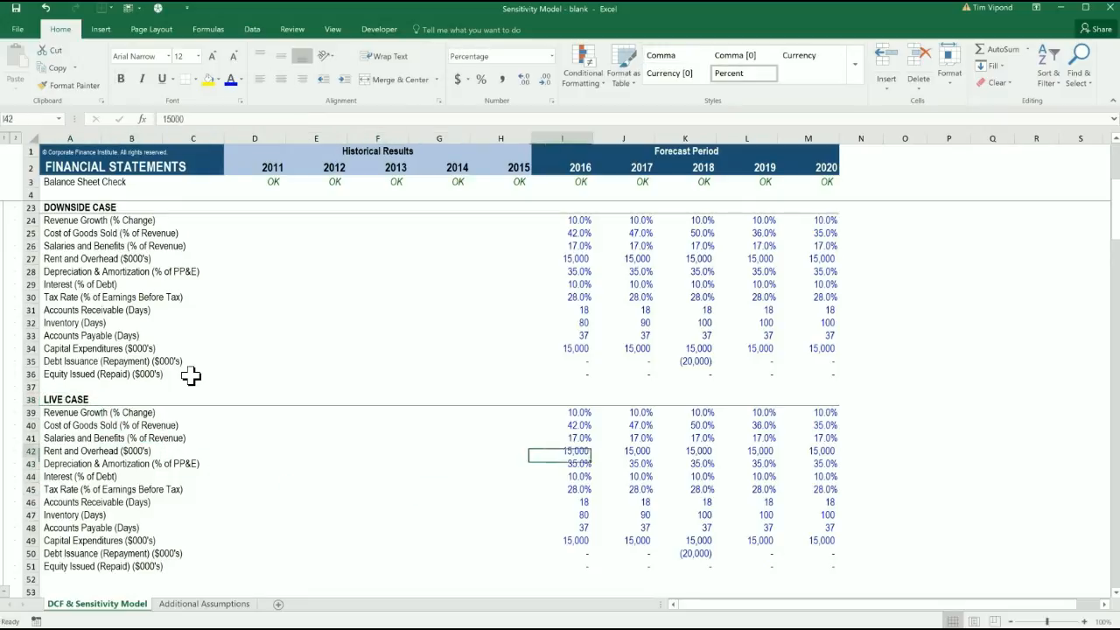
Review the live case block and pick a spot above the assumptions for the scenario switch.
{"action": "left_click_drag", "start_coordinate": [560, 413], "coordinate": [833, 567]}
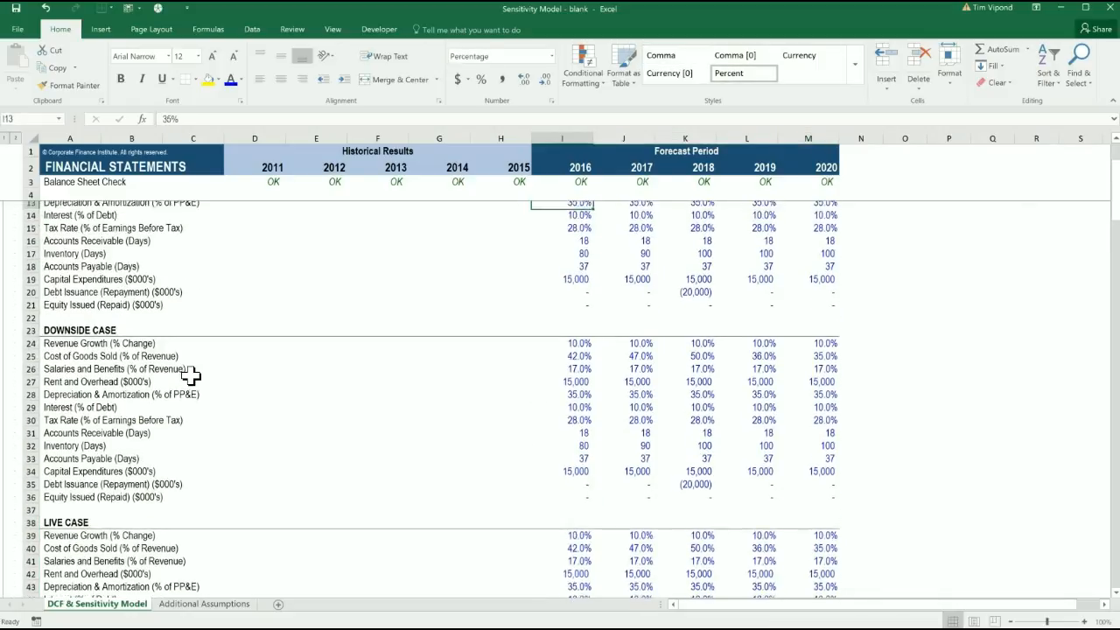
{"action": "scroll", "scroll_direction": "up", "scroll_amount": 3}
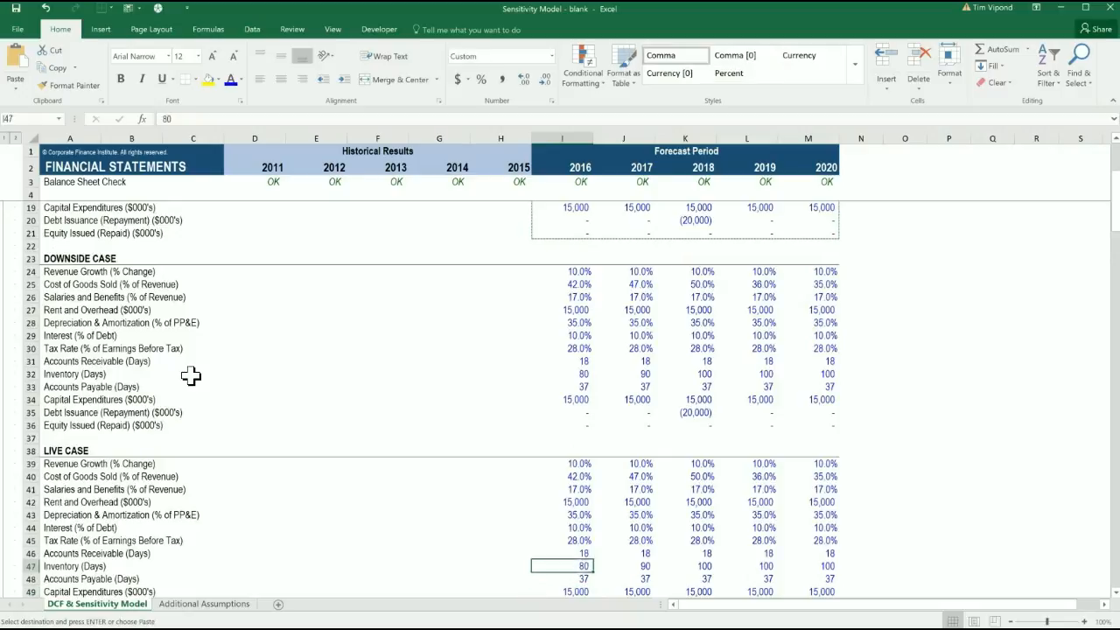
{"action": "left_click", "coordinate": [563, 463]}
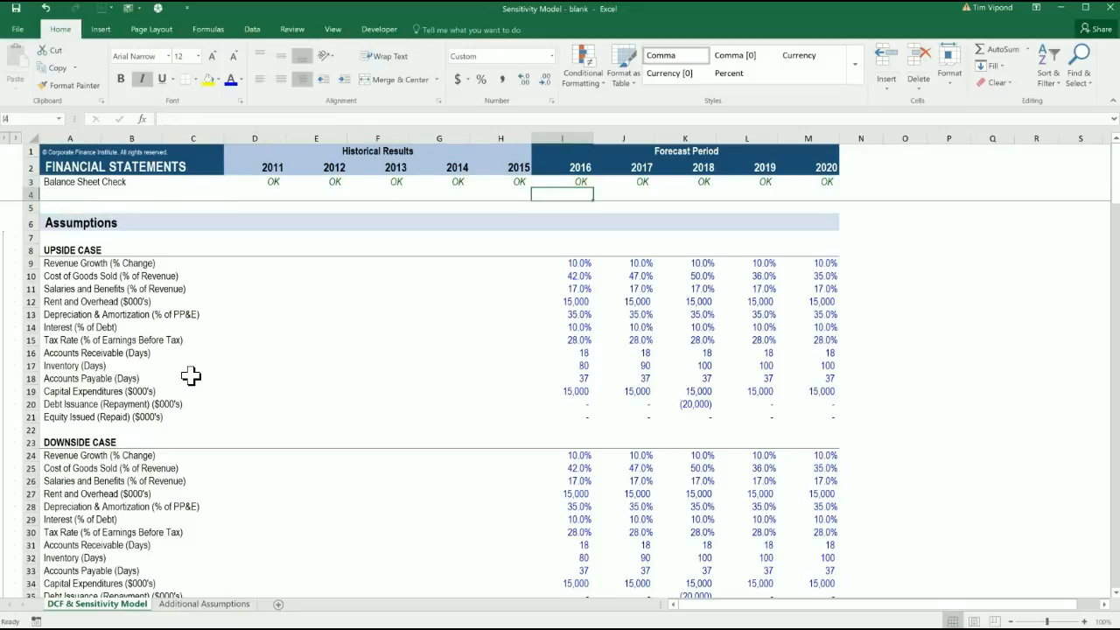
Add a LIVE CASE label in H4 with the case-selector input in I4 set to 1.
{"action": "type", "text": "LIVE"}
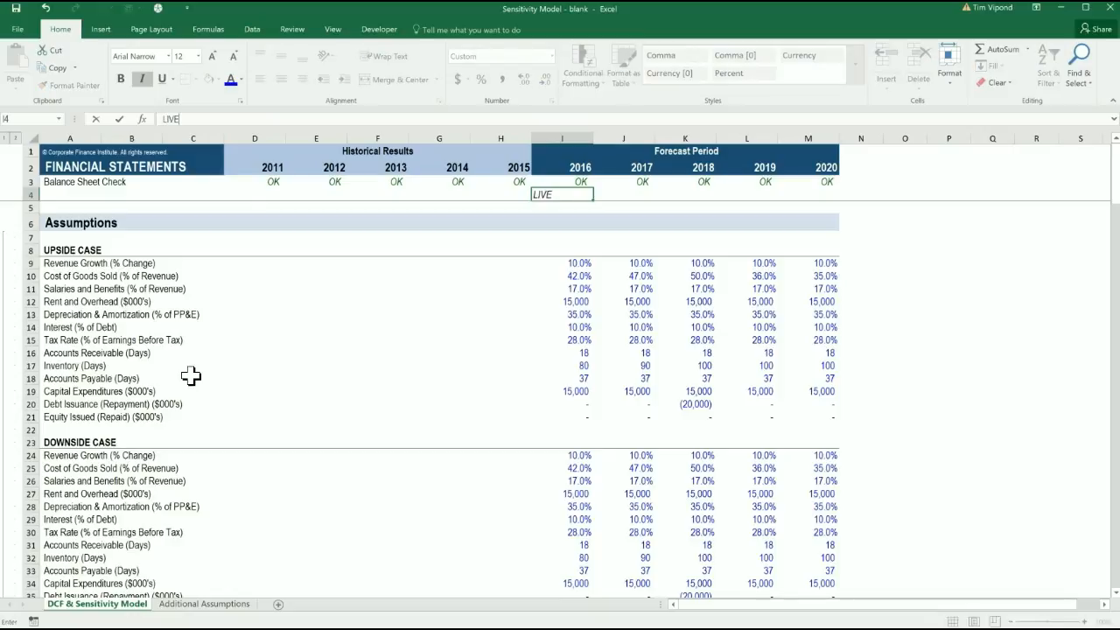
{"action": "type", "text": "CASE"}
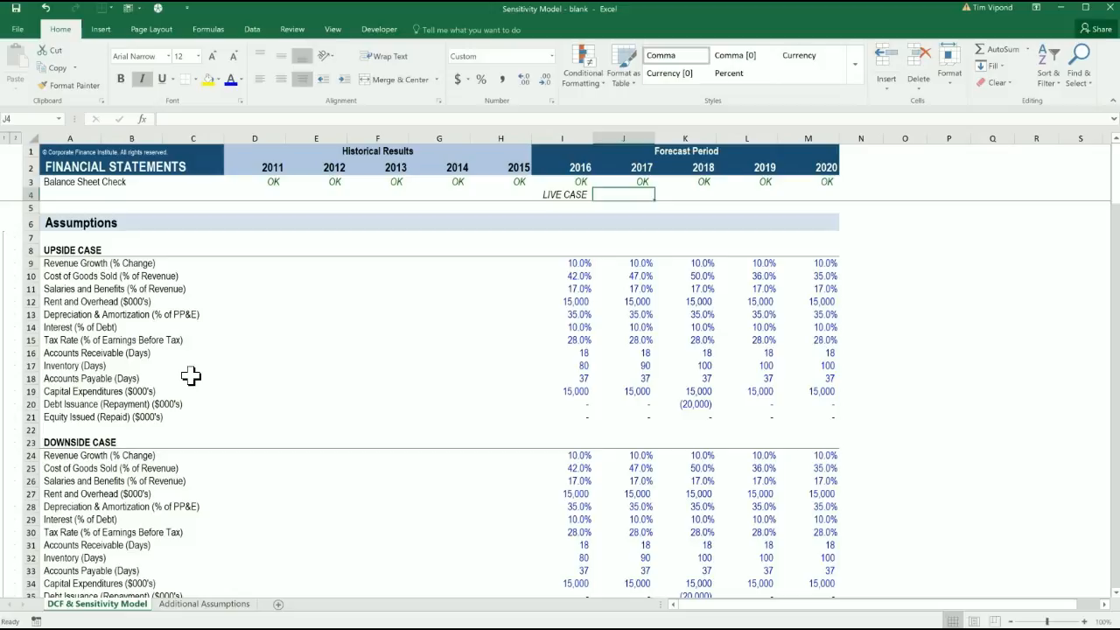
{"action": "type", "text": "1"}
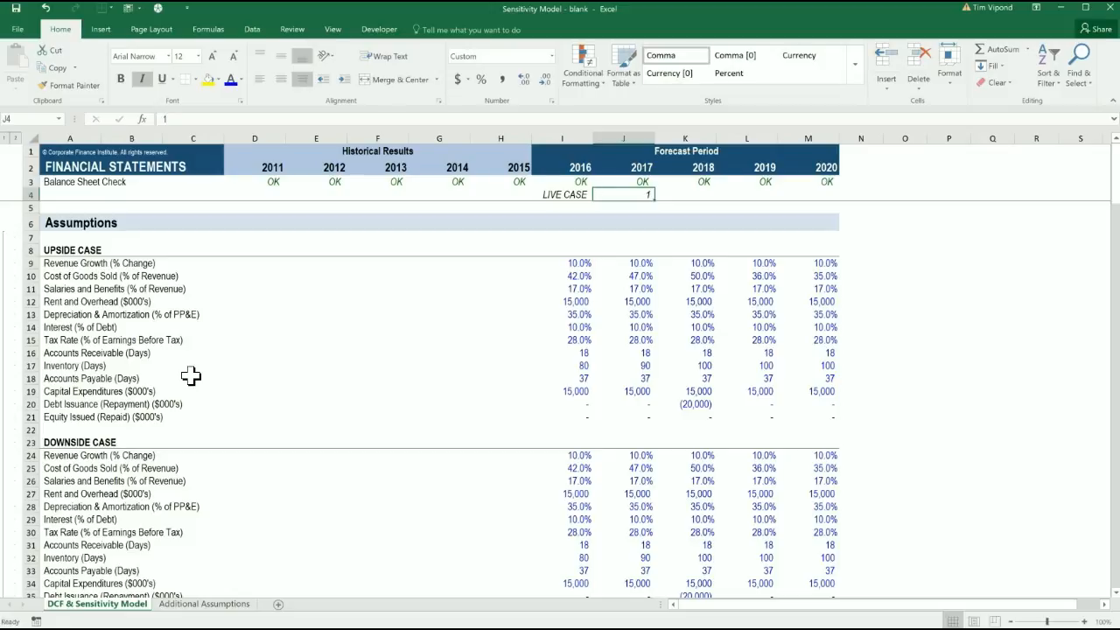
{"action": "type", "text": "2"}
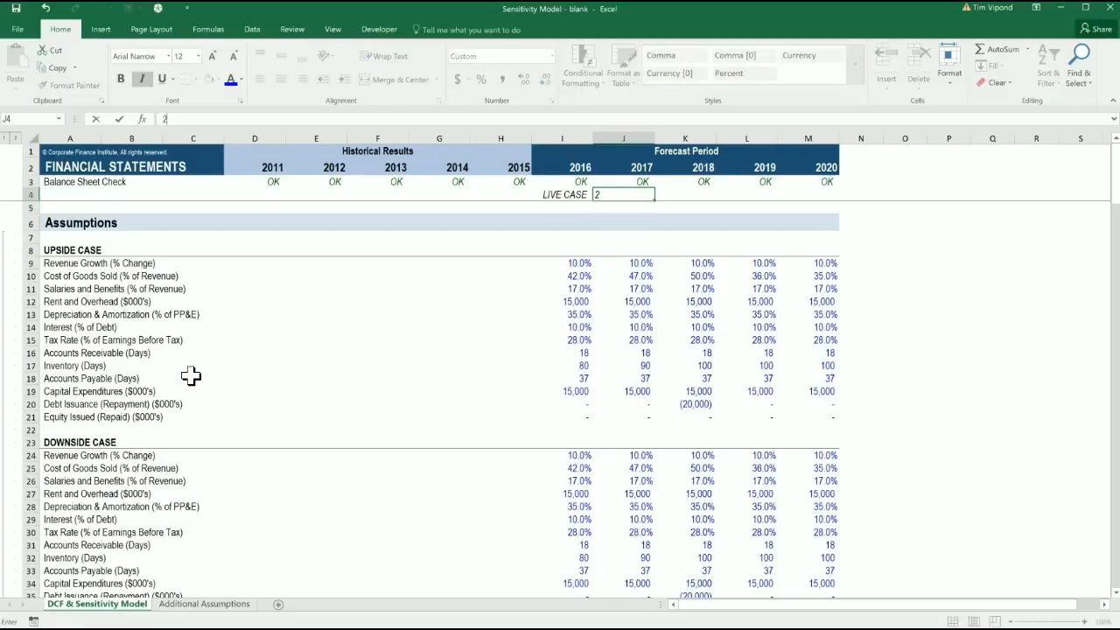
{"action": "type", "text": "1"}
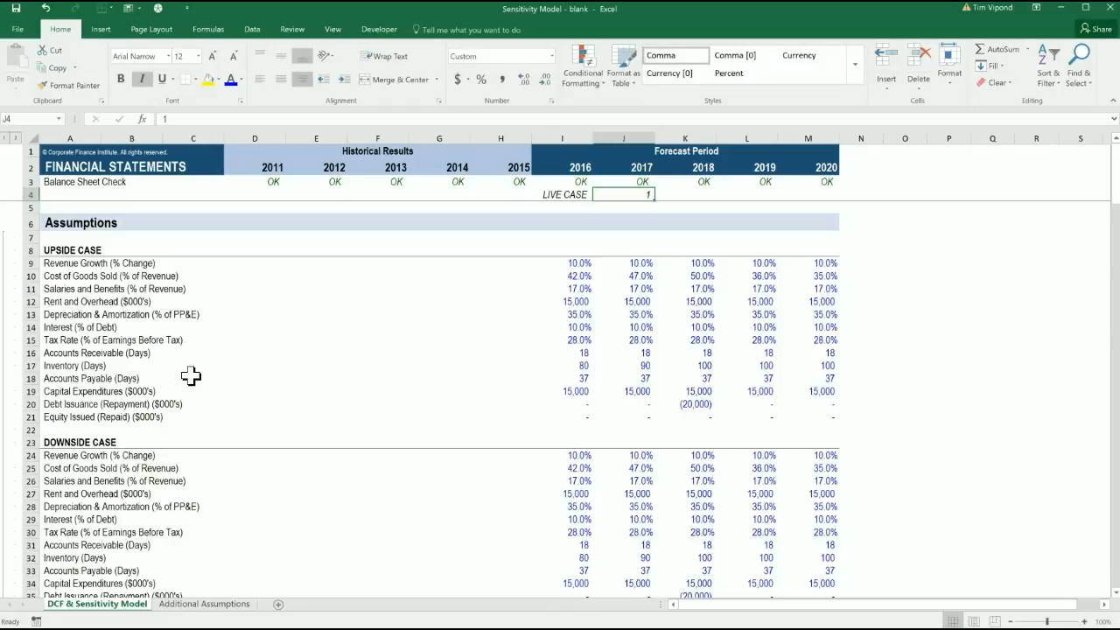
{"action": "key", "text": "alt"}
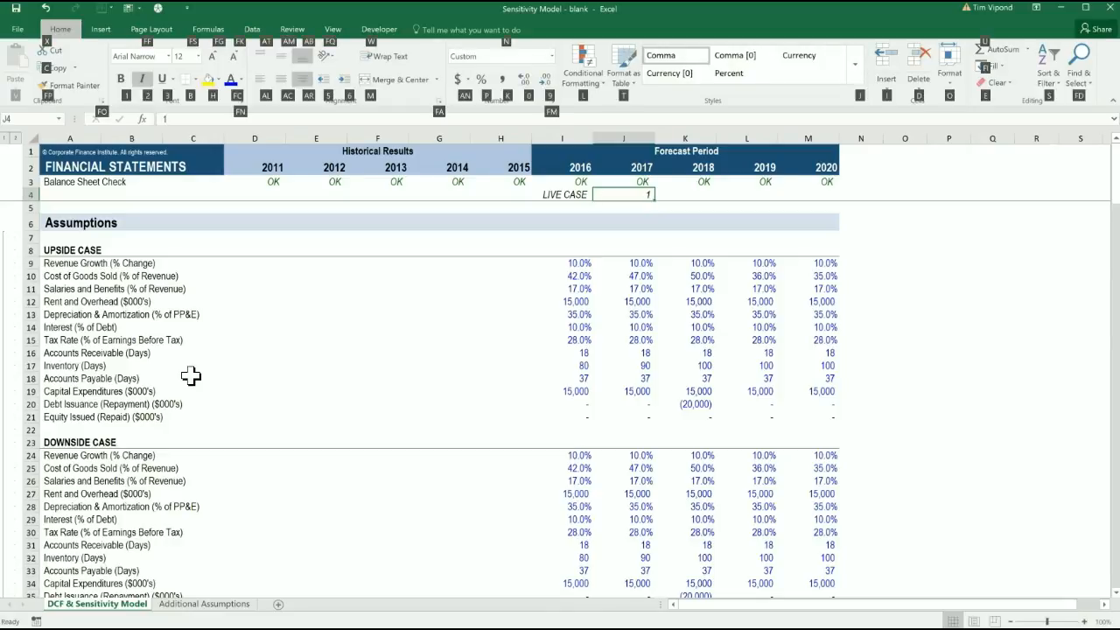
Shade the switch cell with a fill colour to mark it as an input.
{"action": "left_click", "coordinate": [217, 82]}
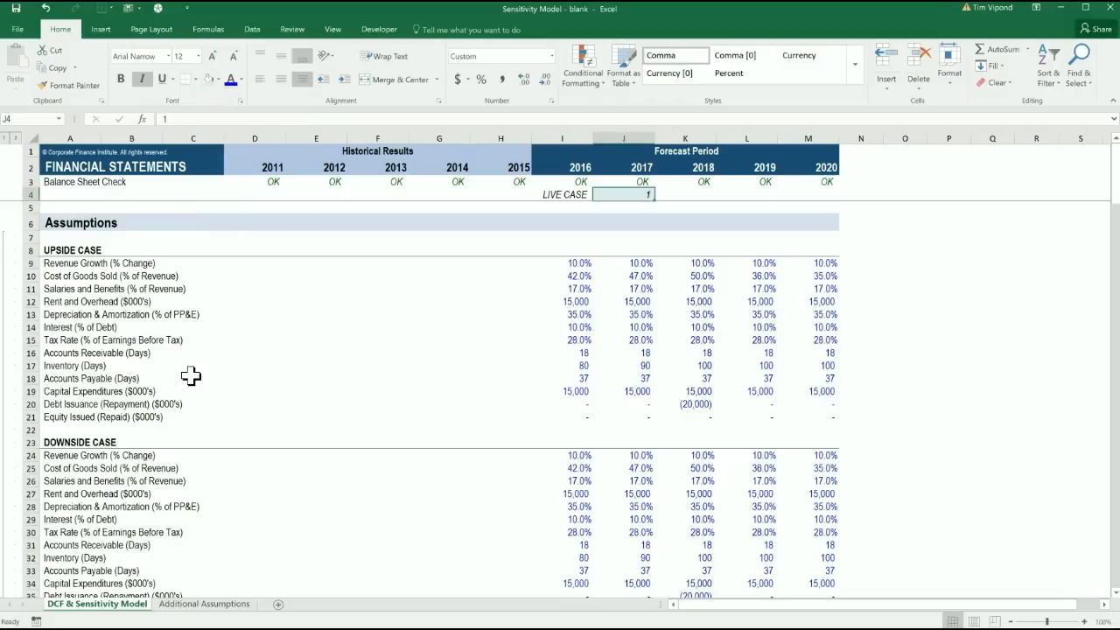
{"action": "left_click", "coordinate": [242, 80]}
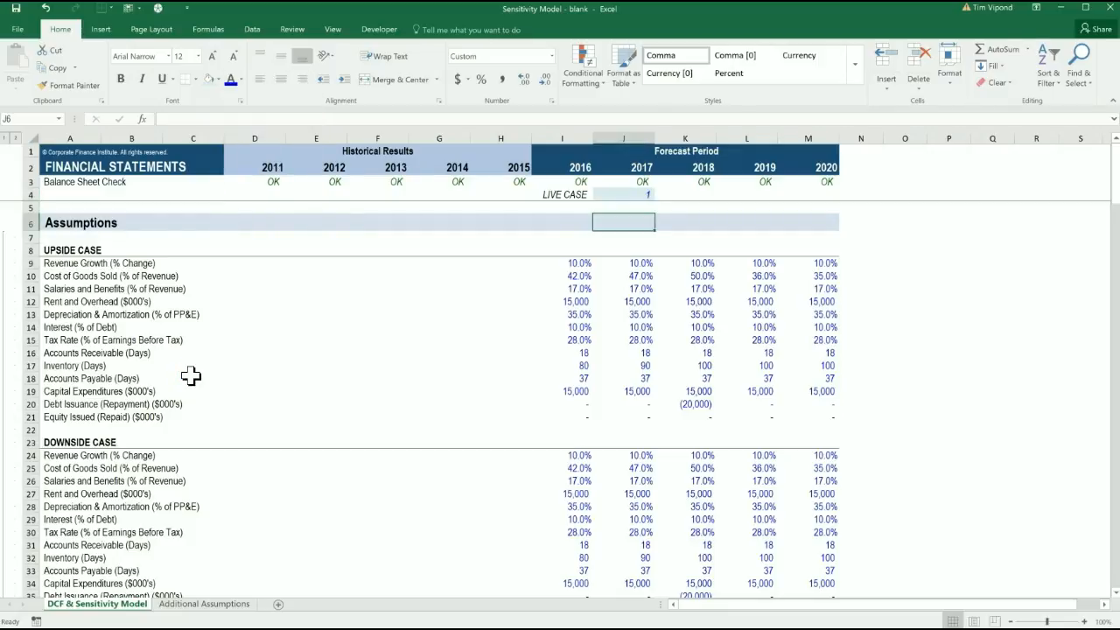
{"action": "left_click", "coordinate": [562, 194]}
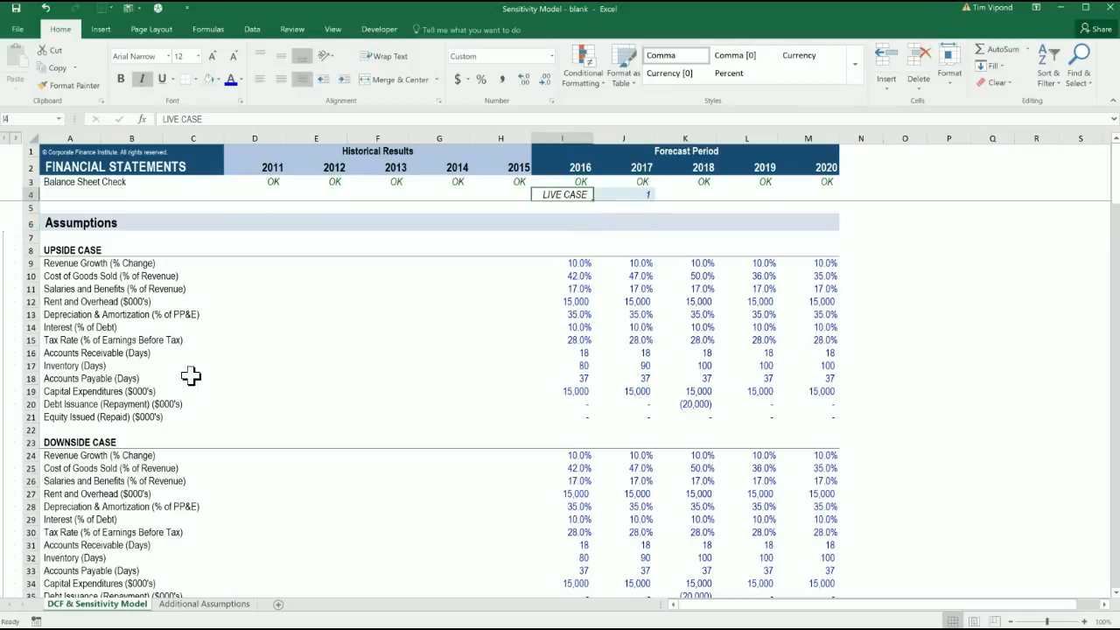
{"action": "left_click", "coordinate": [623, 193]}
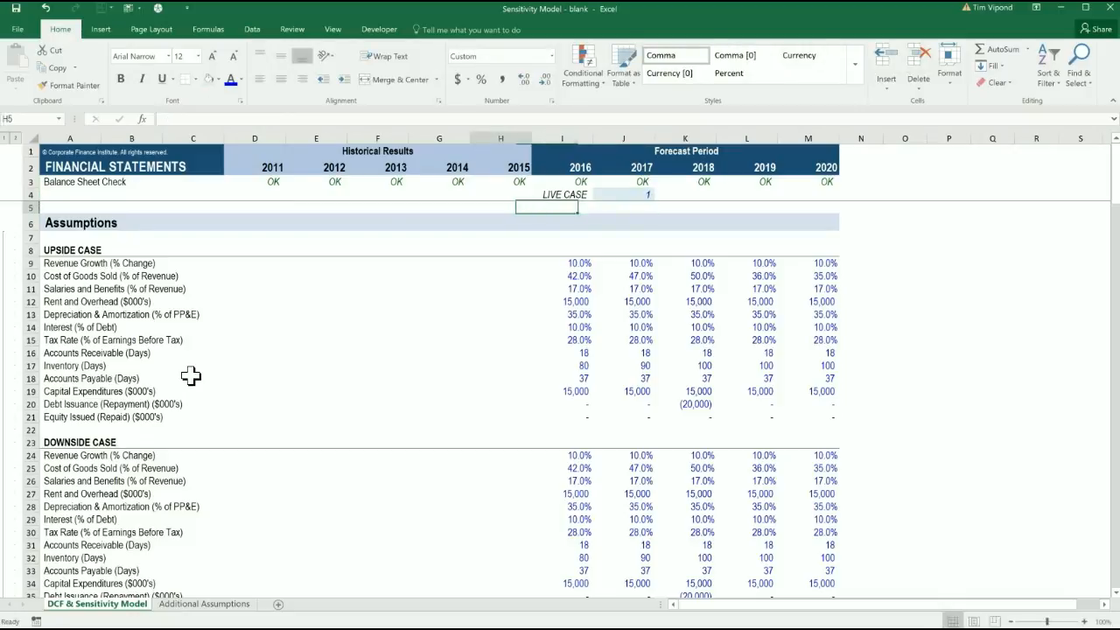
Retitle the headings 'UPSIDE CASE - Scenario 1' and 'DOWNSIDE CASE - Scenario 2' and go to Additional Assumptions.
{"action": "left_click", "coordinate": [71, 251]}
{"action": "type", "text": " - Scenario 1"}
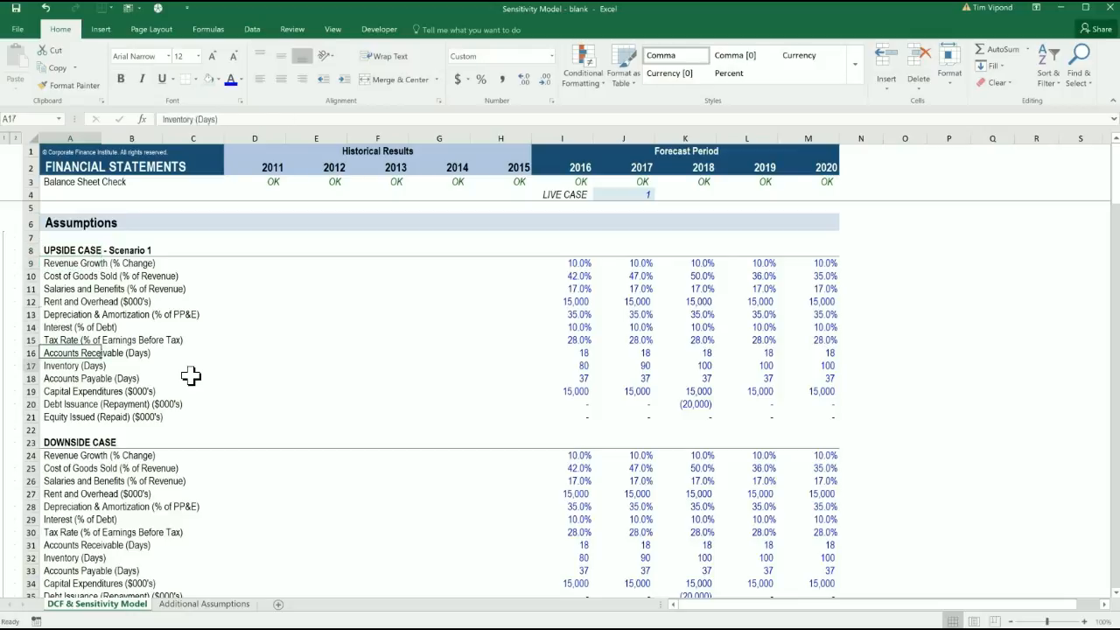
{"action": "left_click", "coordinate": [70, 455]}
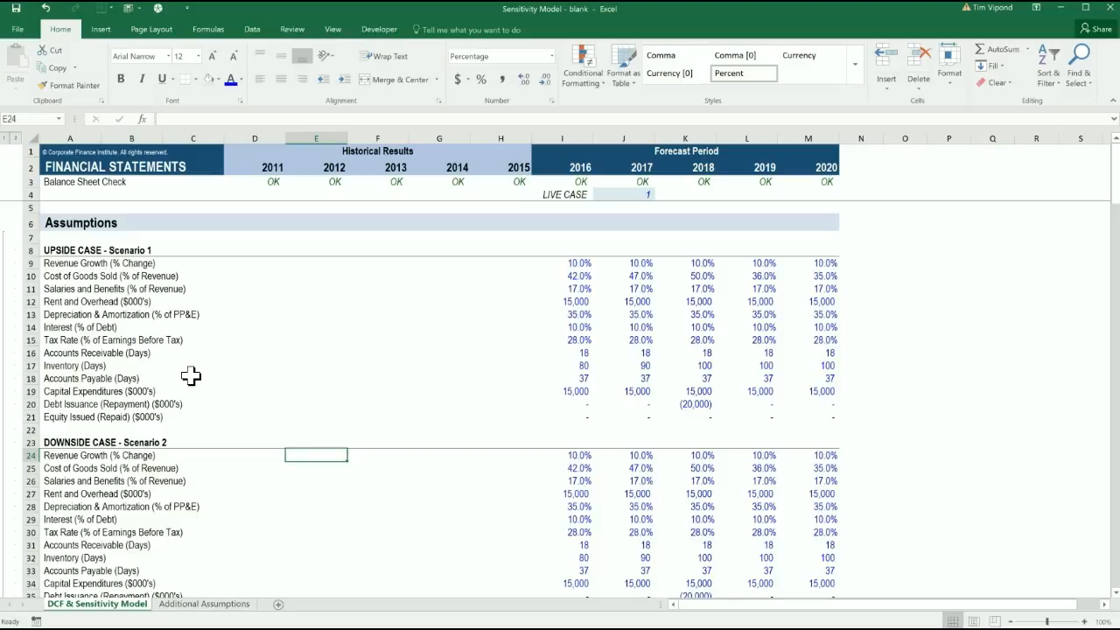
{"action": "left_click", "coordinate": [203, 604]}
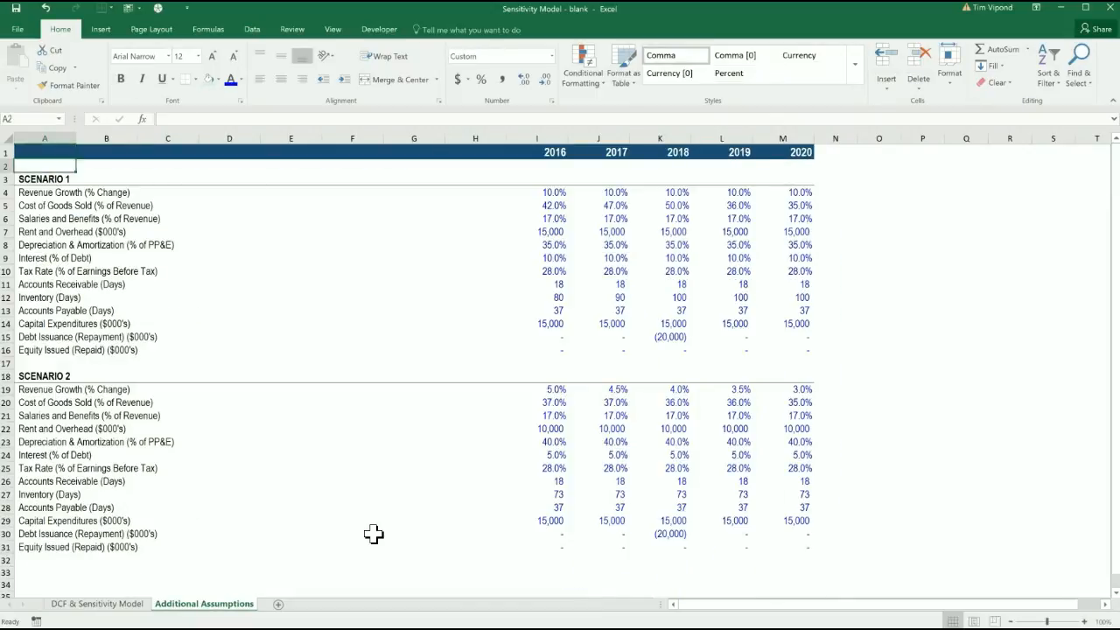
Bring the Scenario 1 forecast values from Additional Assumptions into the Upside Case block.
{"action": "left_click", "coordinate": [487, 190]}
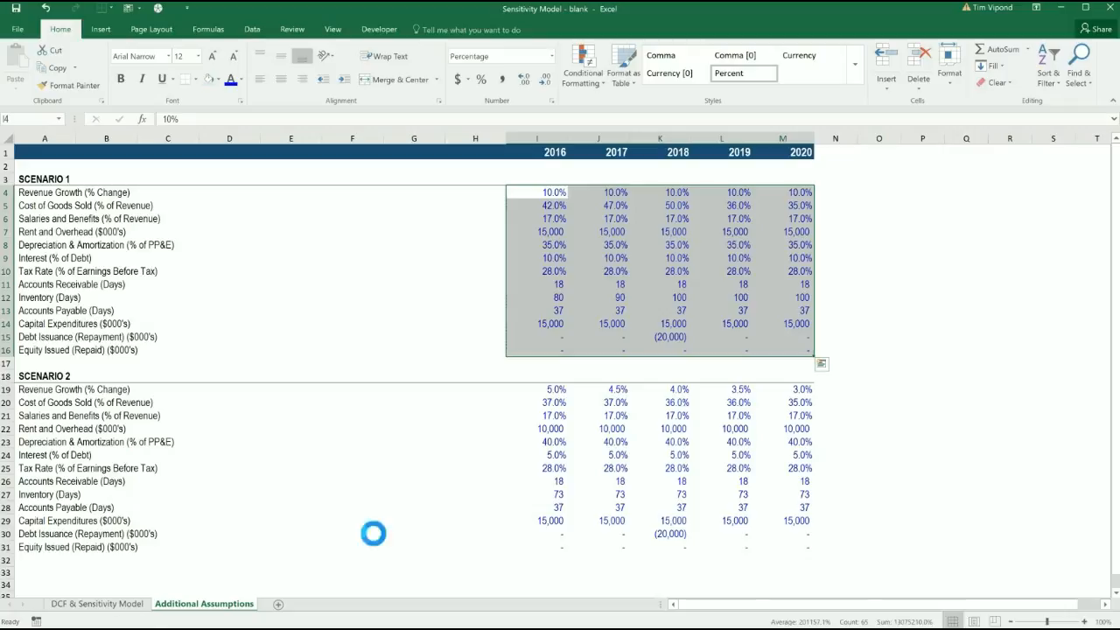
{"action": "left_click", "coordinate": [96, 604]}
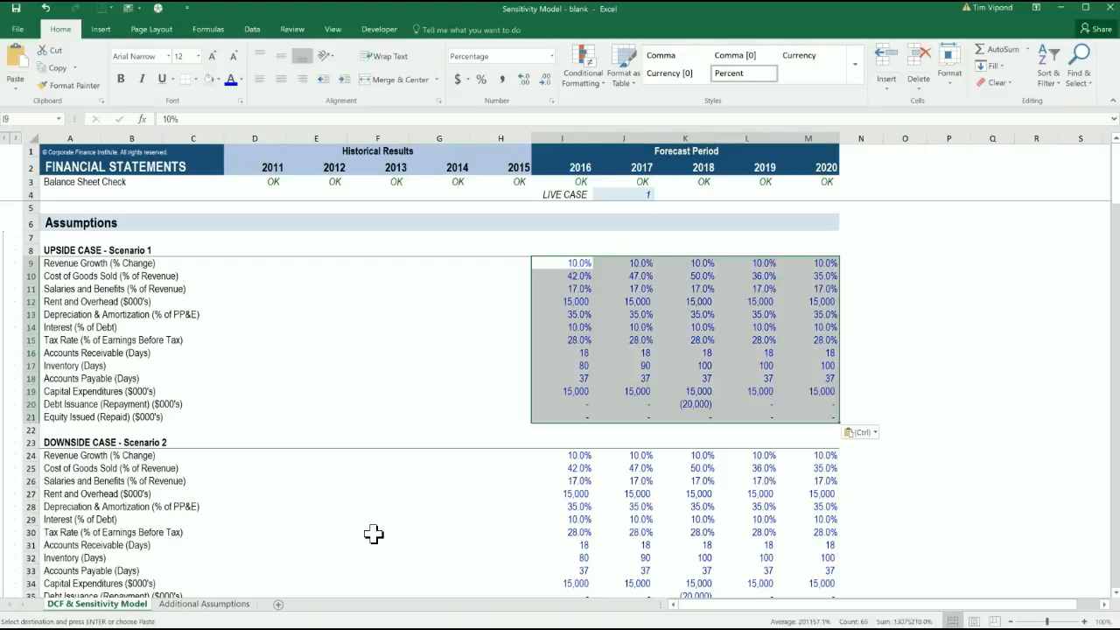
{"action": "left_click", "coordinate": [203, 604]}
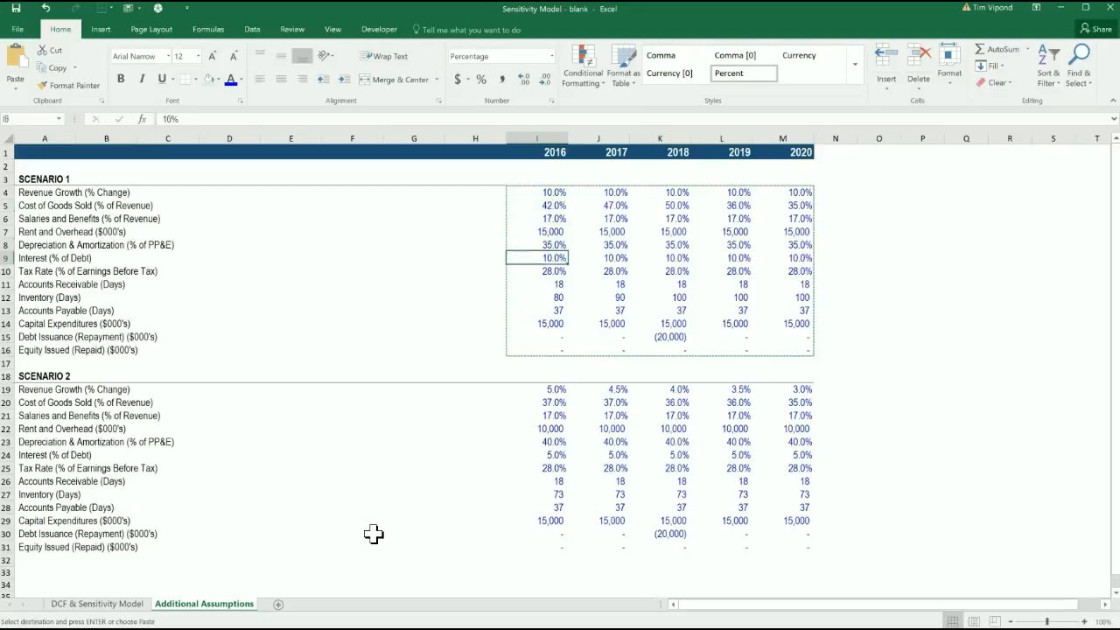
Copy the Scenario 2 block I19:M31 into the Downside Case block on the DCF & Sensitivity Model sheet.
{"action": "left_click", "coordinate": [538, 389]}
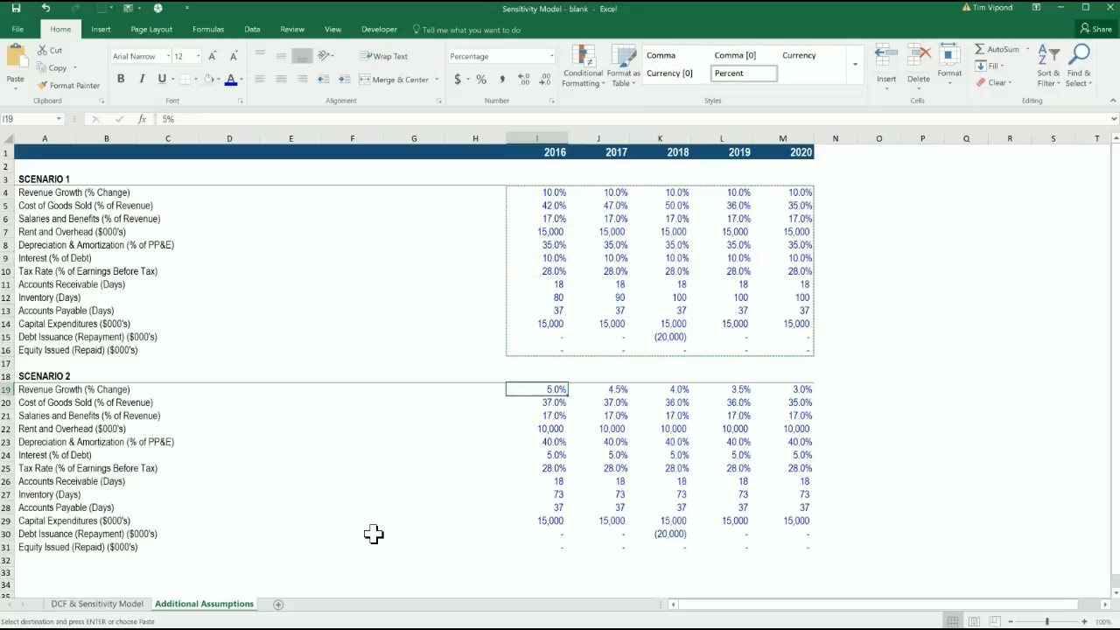
{"action": "left_click_drag", "start_coordinate": [535, 388], "coordinate": [799, 546]}
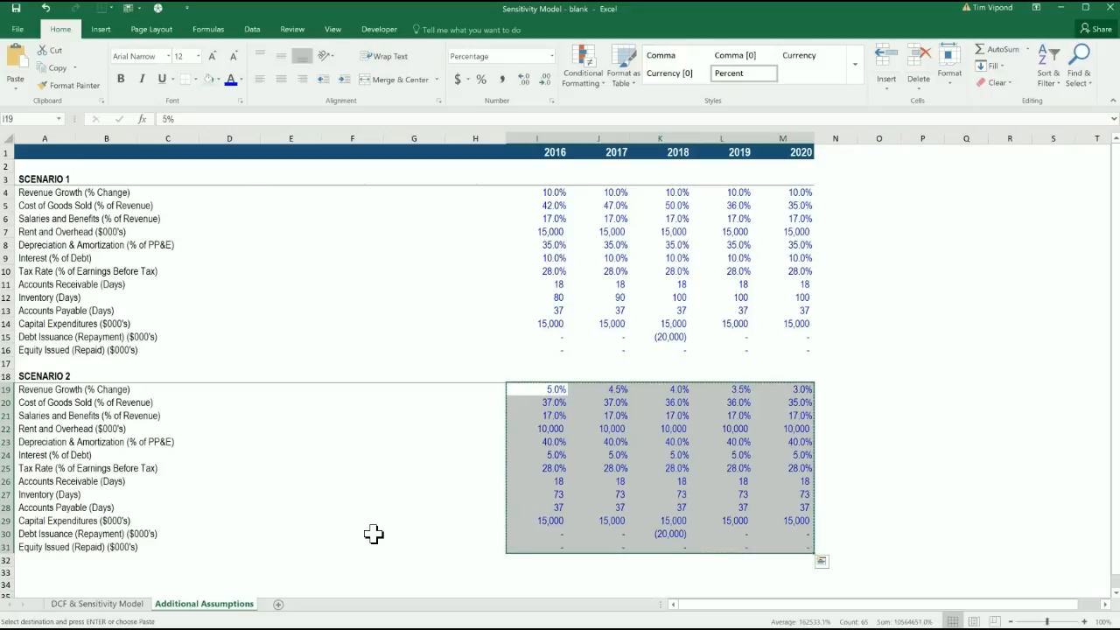
{"action": "left_click", "coordinate": [96, 603]}
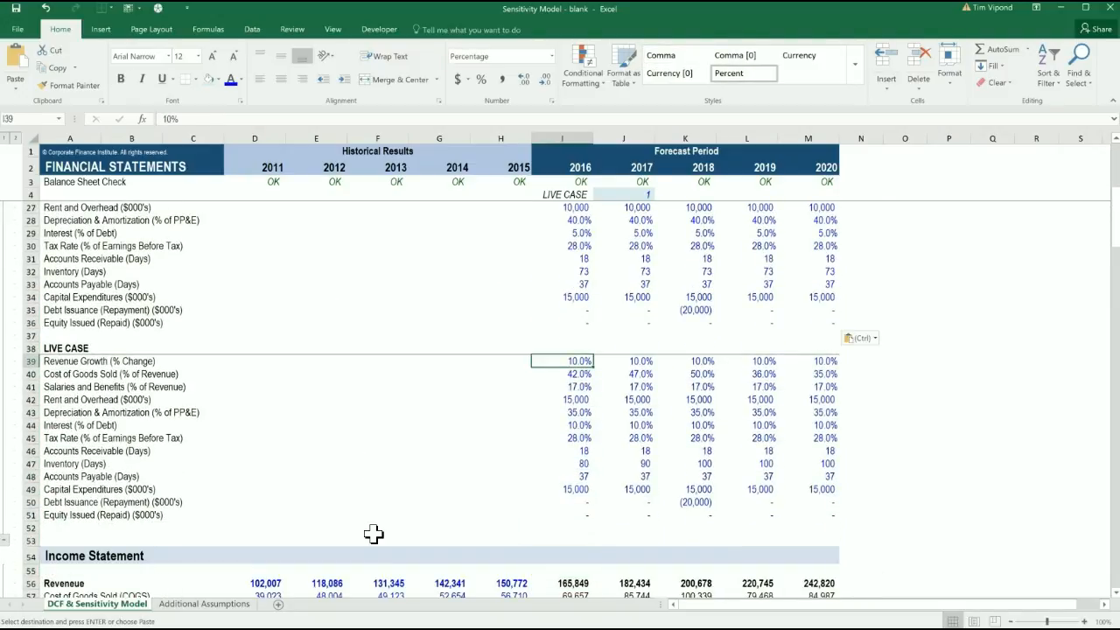
Clear the hard-coded values from the Live Case range I39:M51.
{"action": "left_click_drag", "start_coordinate": [562, 360], "coordinate": [823, 514]}
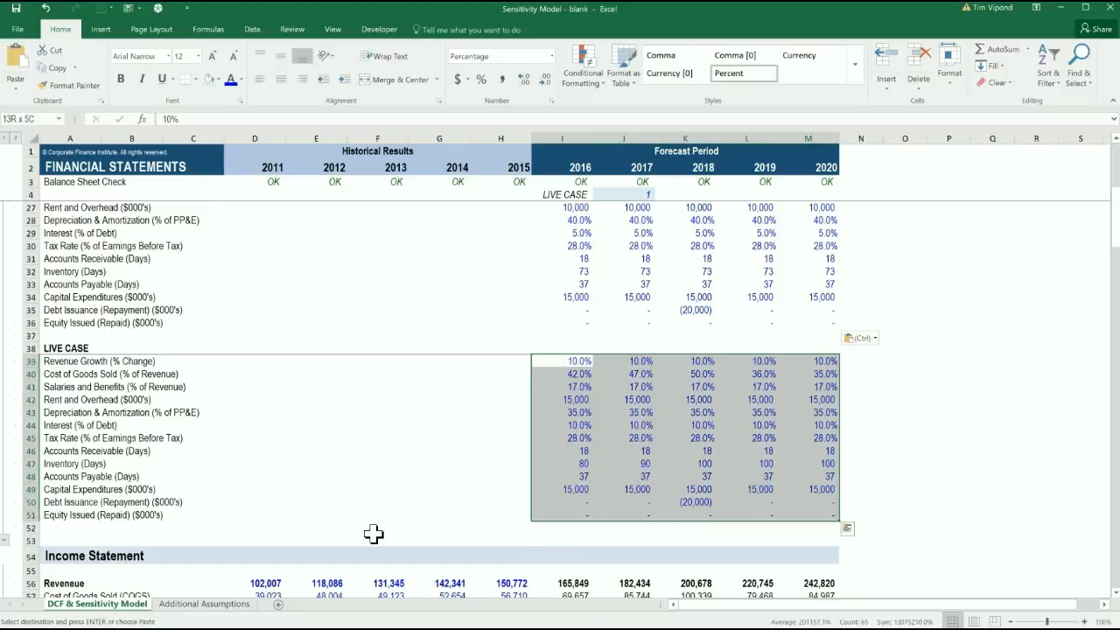
{"action": "left_click", "coordinate": [579, 374]}
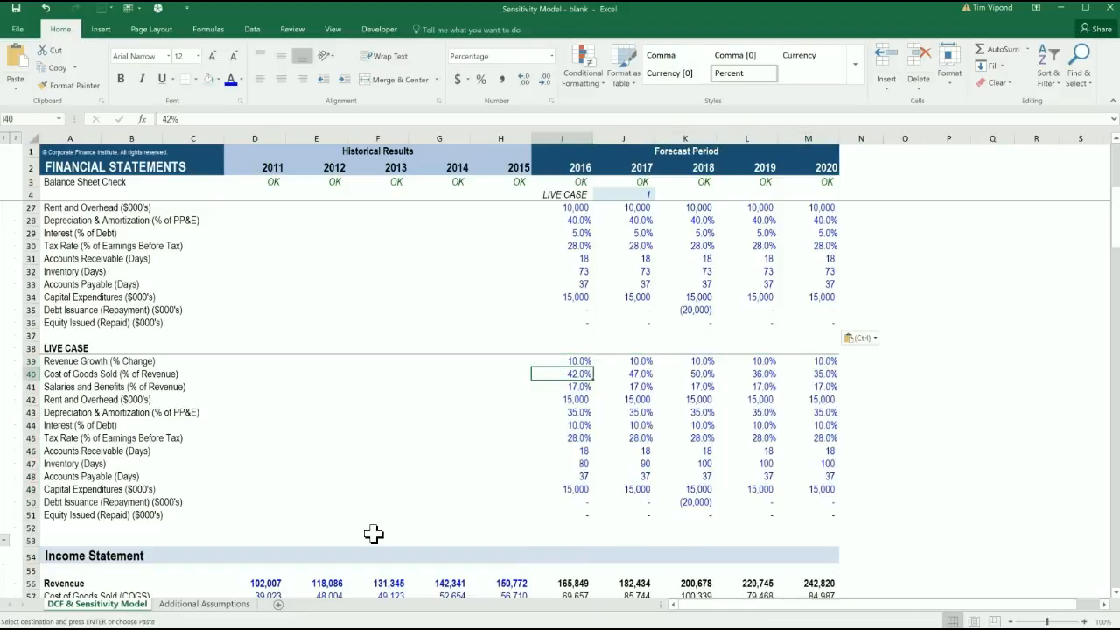
{"action": "left_click", "coordinate": [563, 583]}
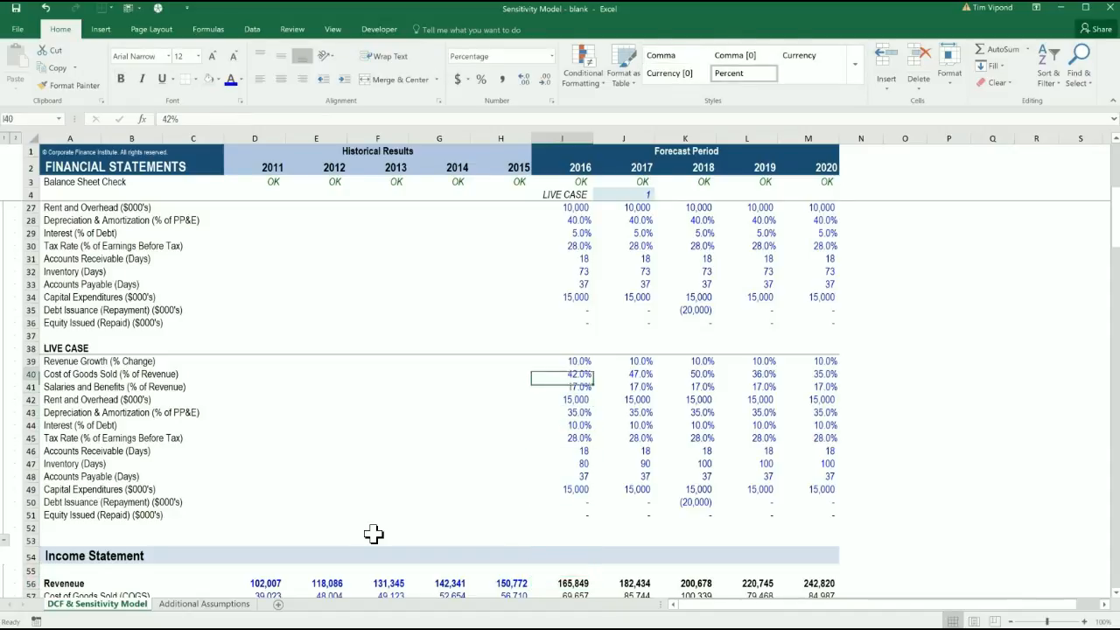
{"action": "left_click_drag", "start_coordinate": [564, 360], "coordinate": [826, 515]}
{"action": "type", "text": "="}
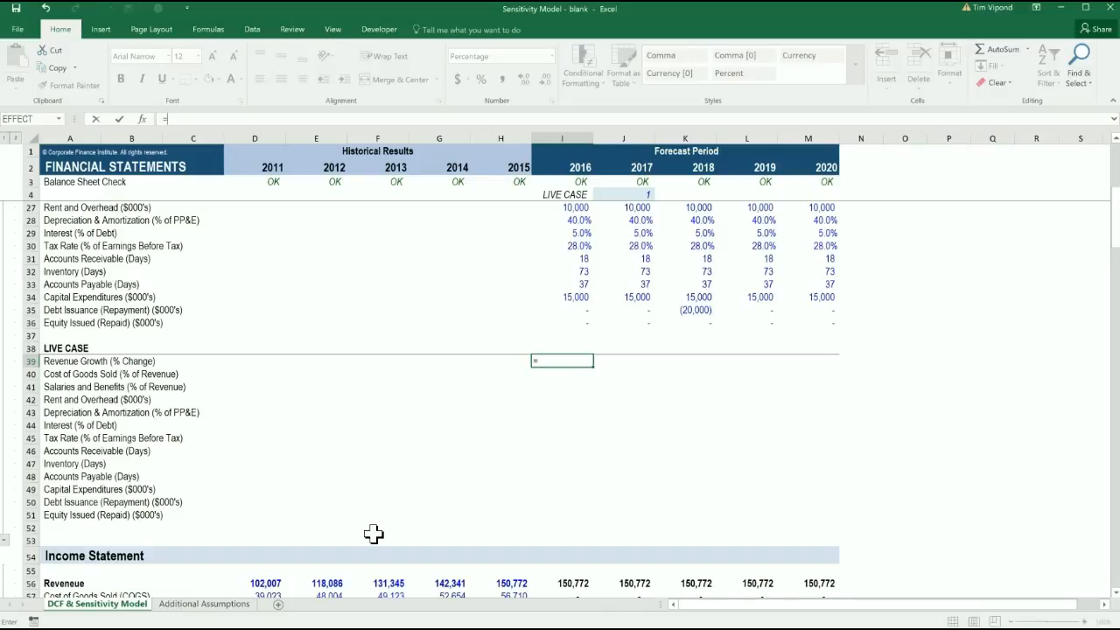
Enter =CHOOSE($J$4,I8,I24) in I39 so 2016 revenue growth follows the switch, and copy it.
{"action": "type", "text": "c"}
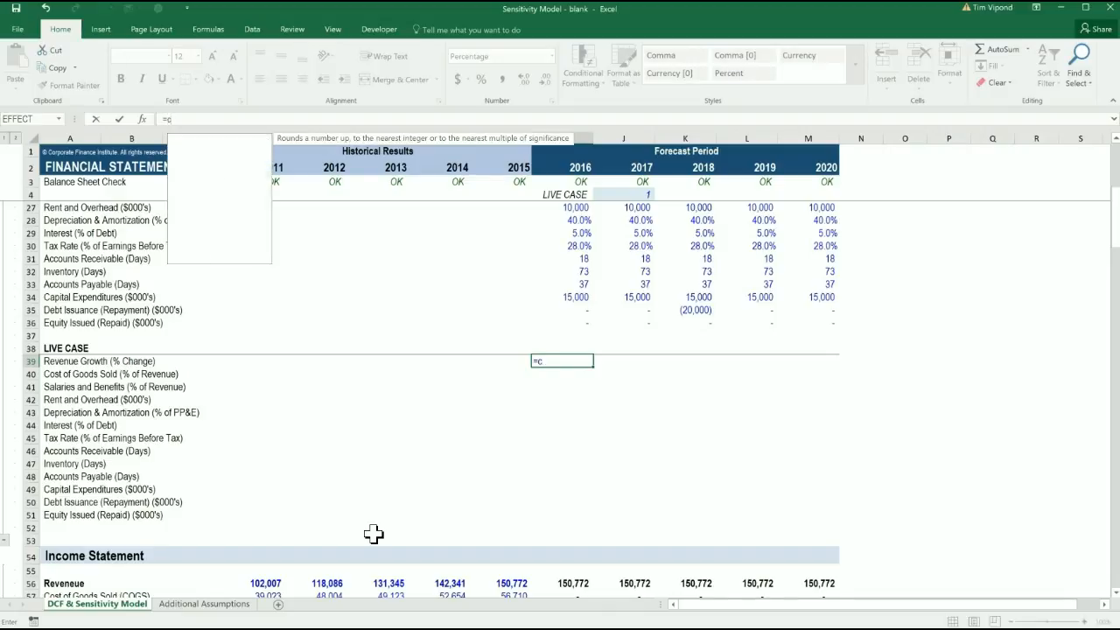
{"action": "type", "text": "hoose("}
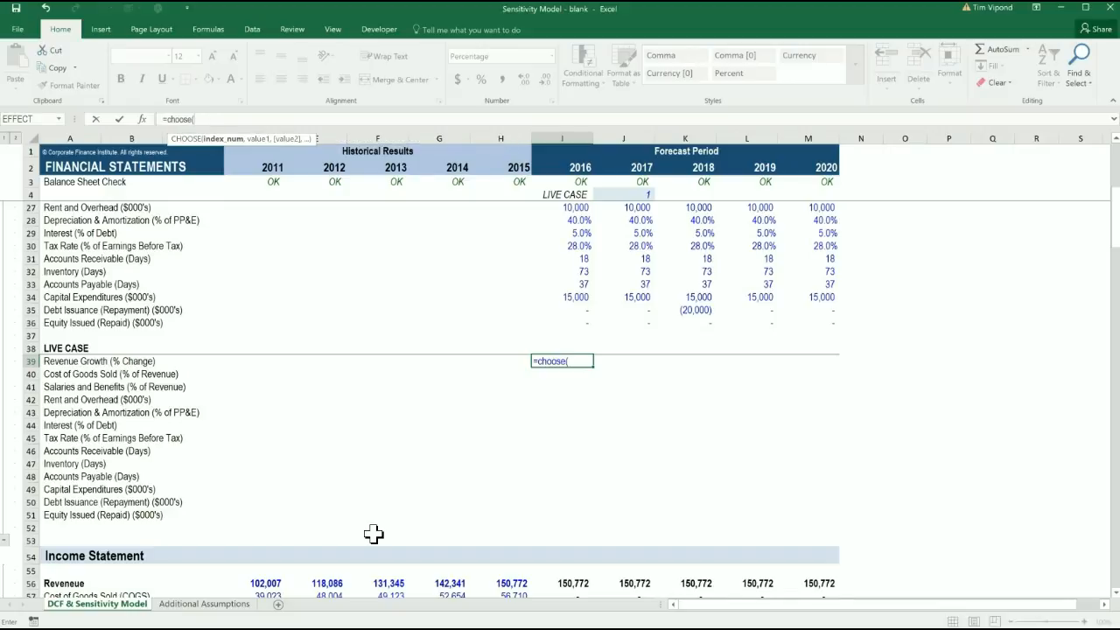
{"action": "left_click", "coordinate": [623, 322]}
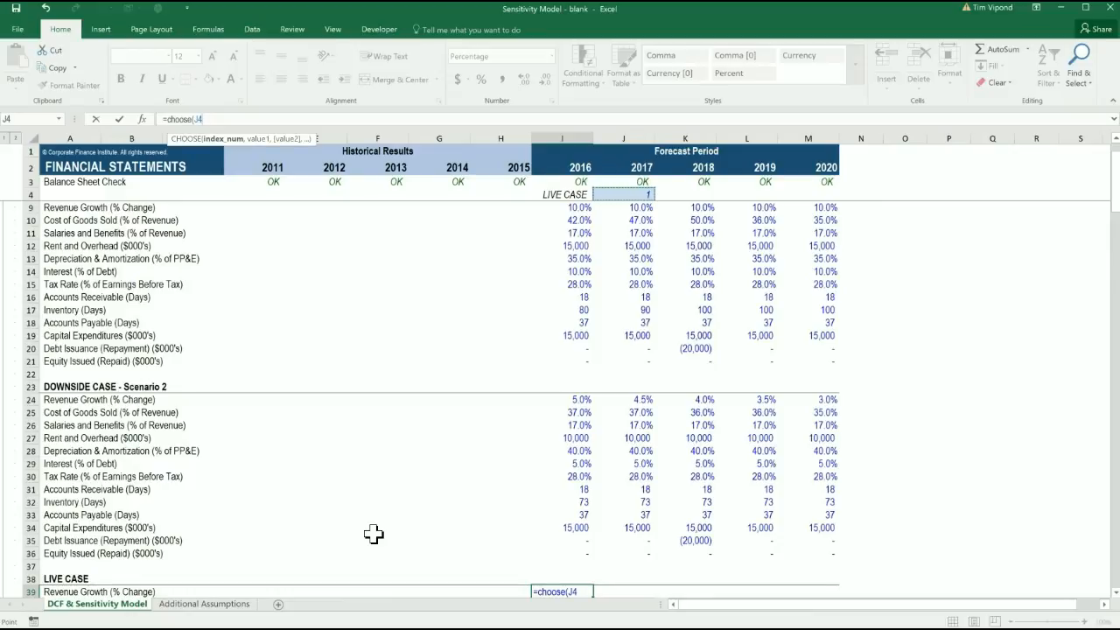
{"action": "key", "text": "f4"}
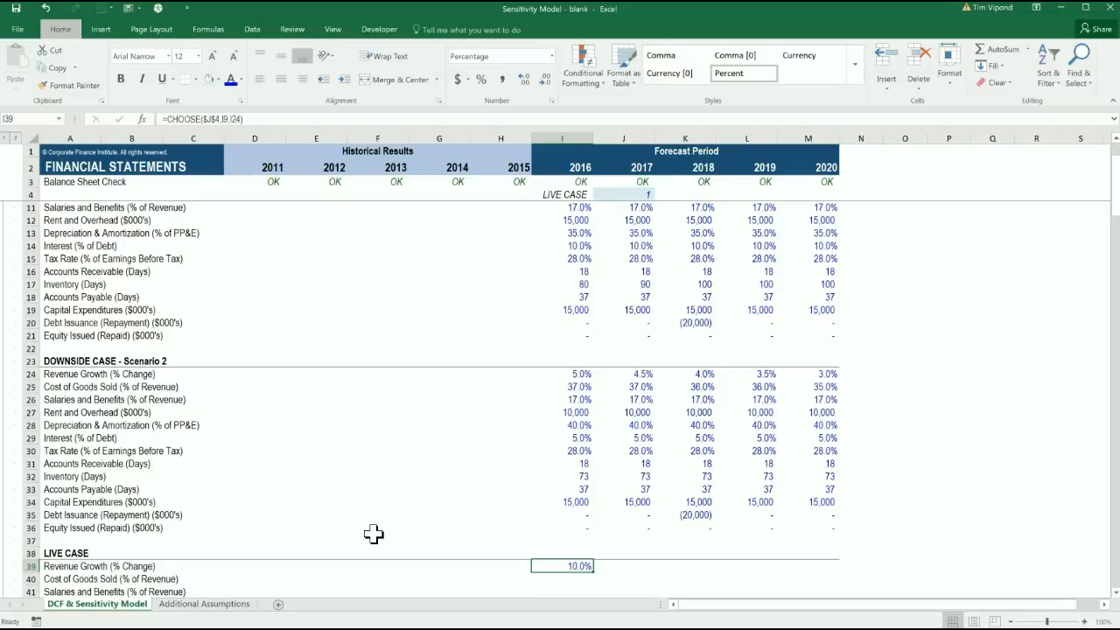
{"action": "left_click", "coordinate": [242, 81]}
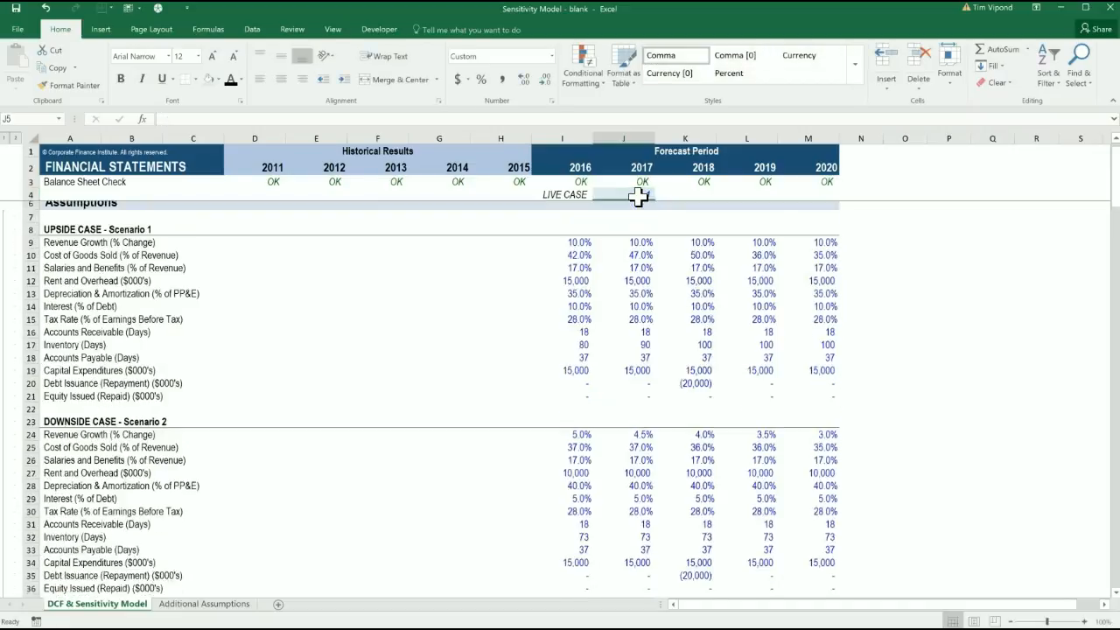
Paste Special > Formulas across I39:M51 so the whole Live Case block uses the CHOOSE formula.
{"action": "scroll", "scroll_direction": "down", "scroll_amount": 3}
{"action": "type", "text": "1"}
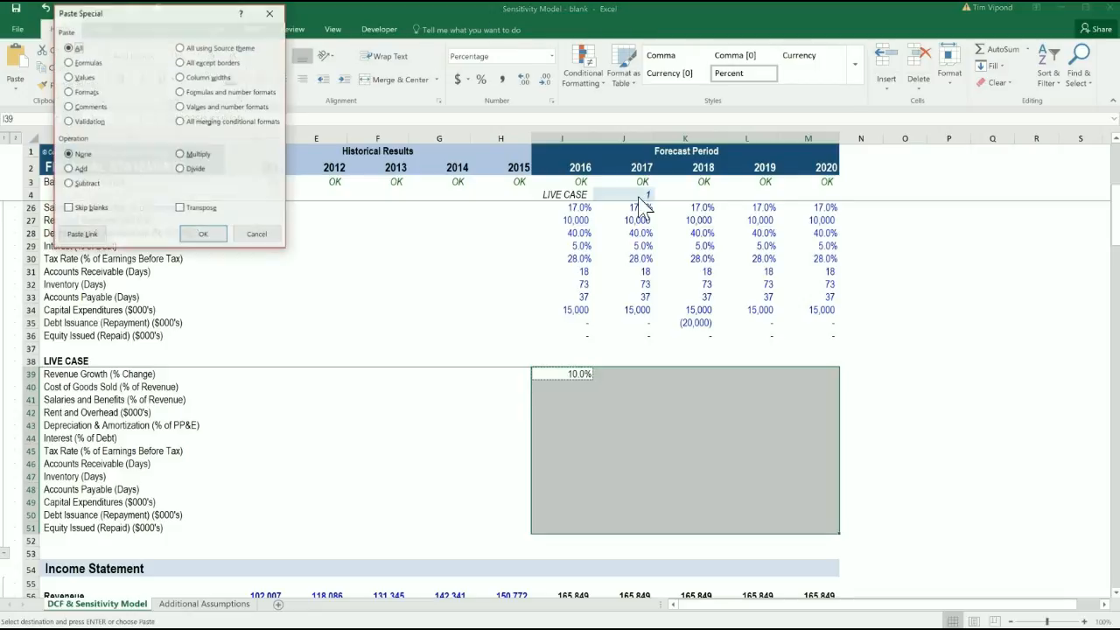
{"action": "left_click", "coordinate": [68, 63]}
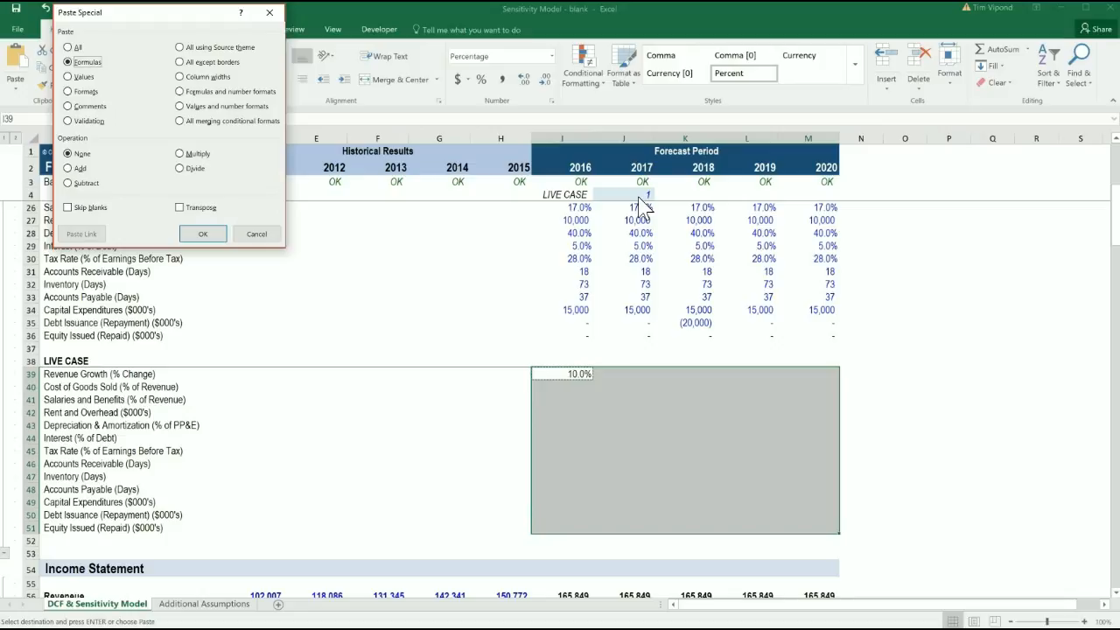
{"action": "left_click", "coordinate": [203, 234]}
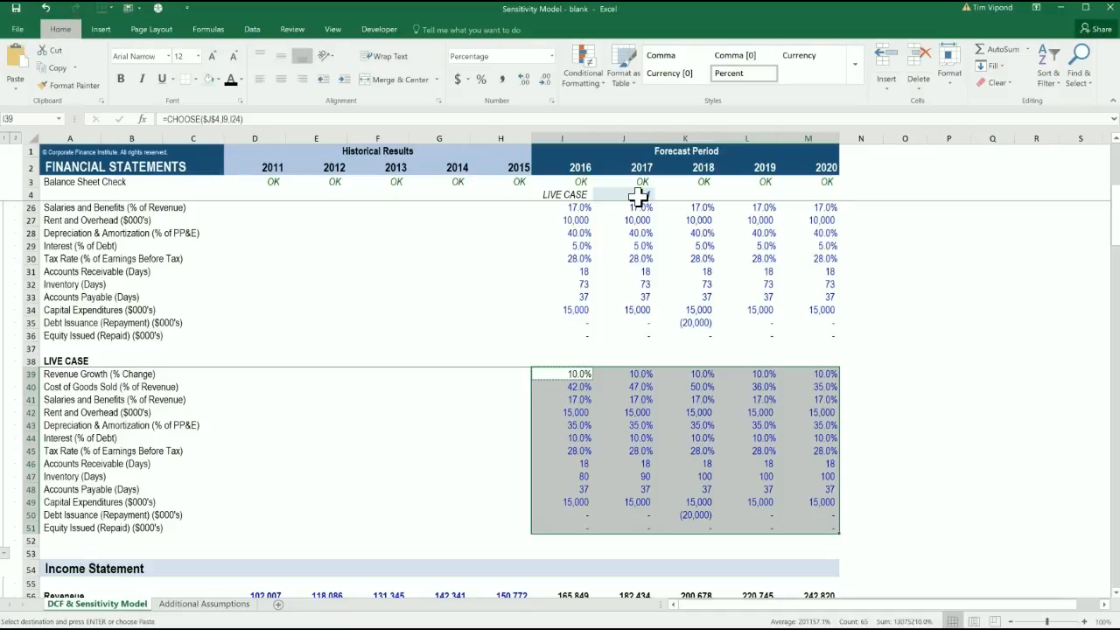
{"action": "left_click", "coordinate": [241, 80]}
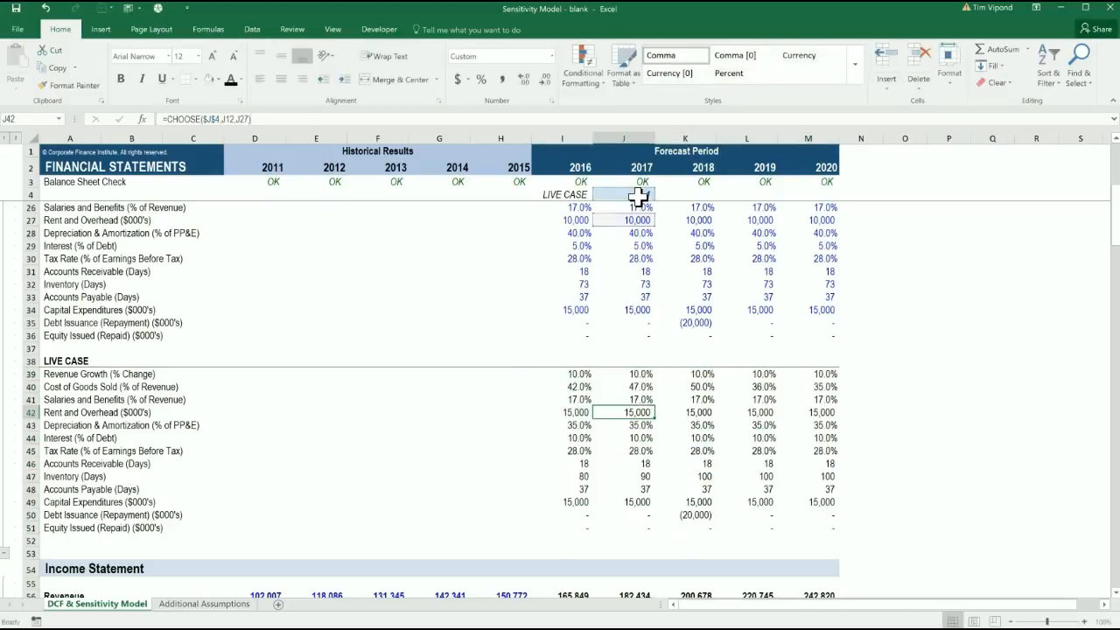
Flip the switch to 2 and check the 2016 revenue growth formula picks up the other scenario.
{"action": "scroll", "scroll_direction": "down", "scroll_amount": 3}
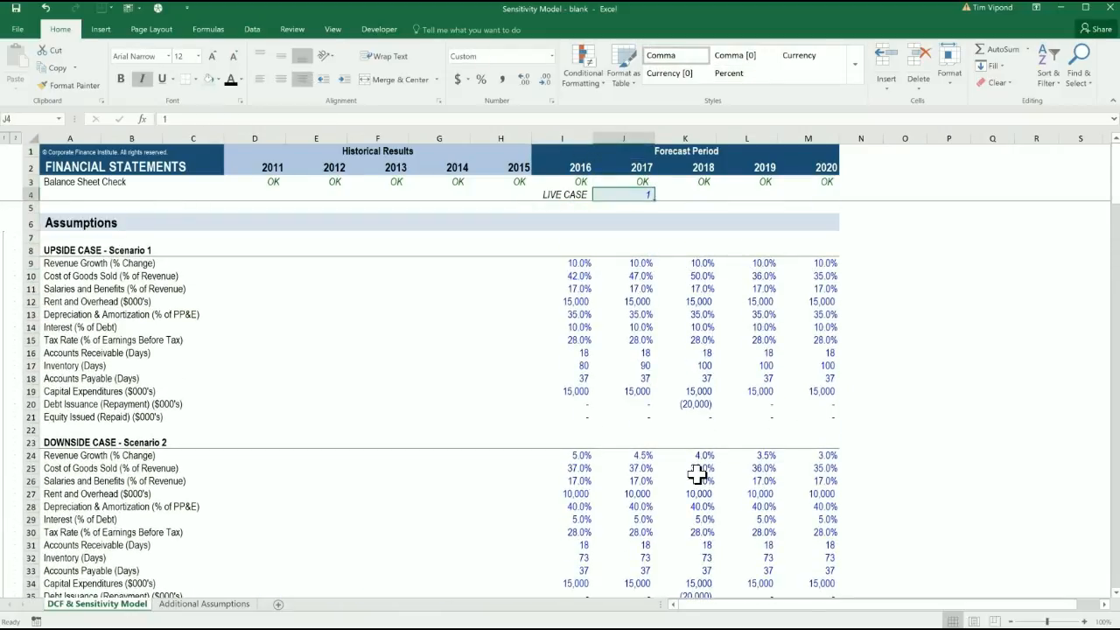
{"action": "type", "text": "29)"}
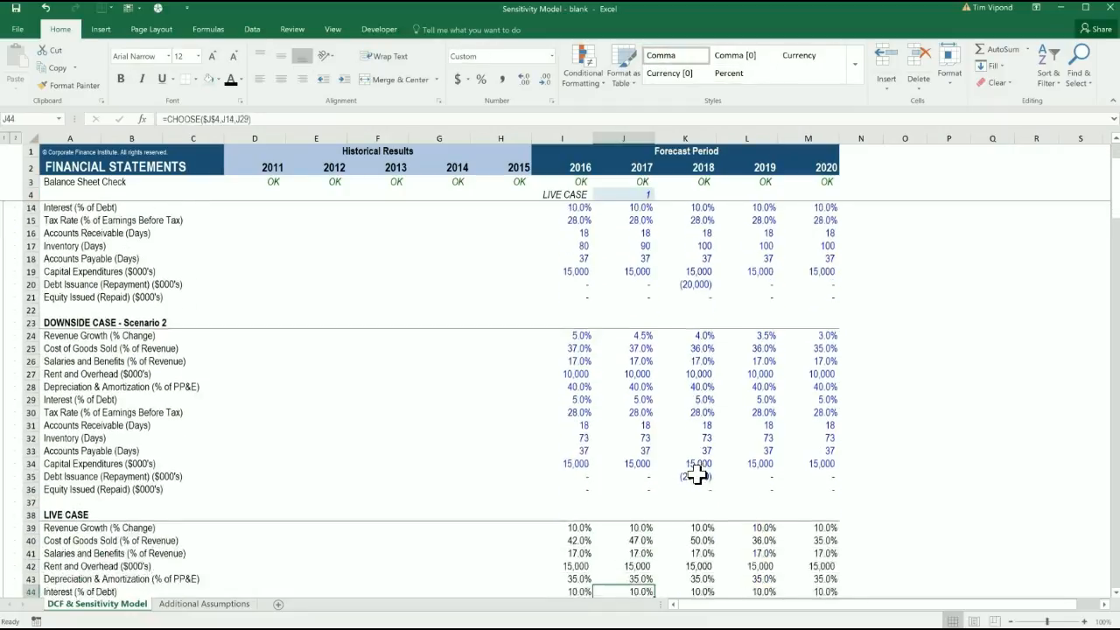
{"action": "scroll", "scroll_direction": "down", "scroll_amount": 3}
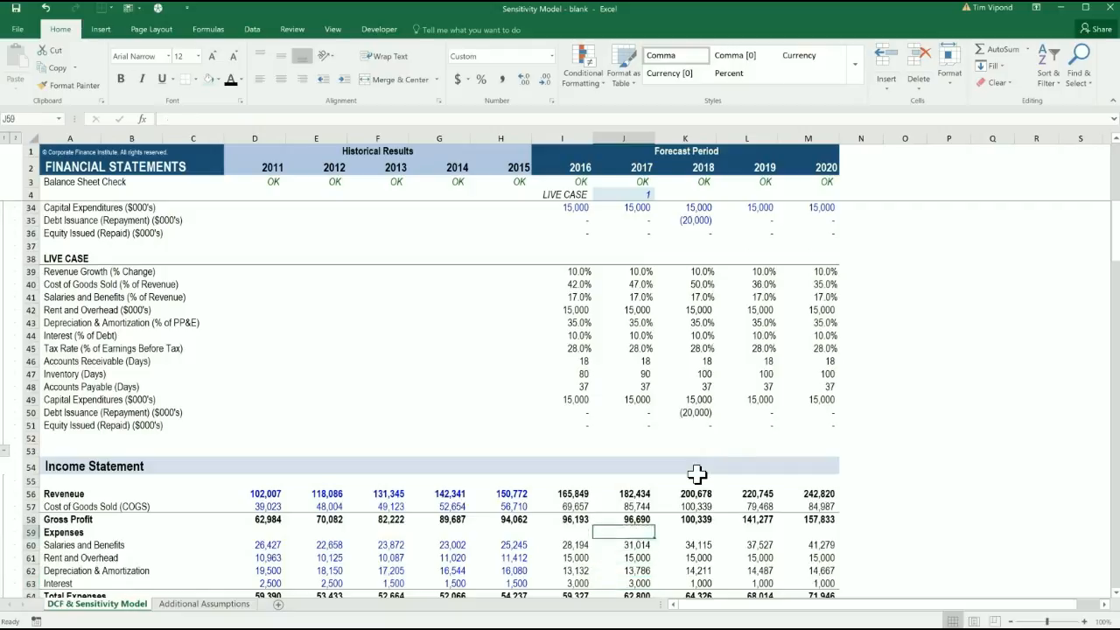
{"action": "left_click", "coordinate": [623, 438]}
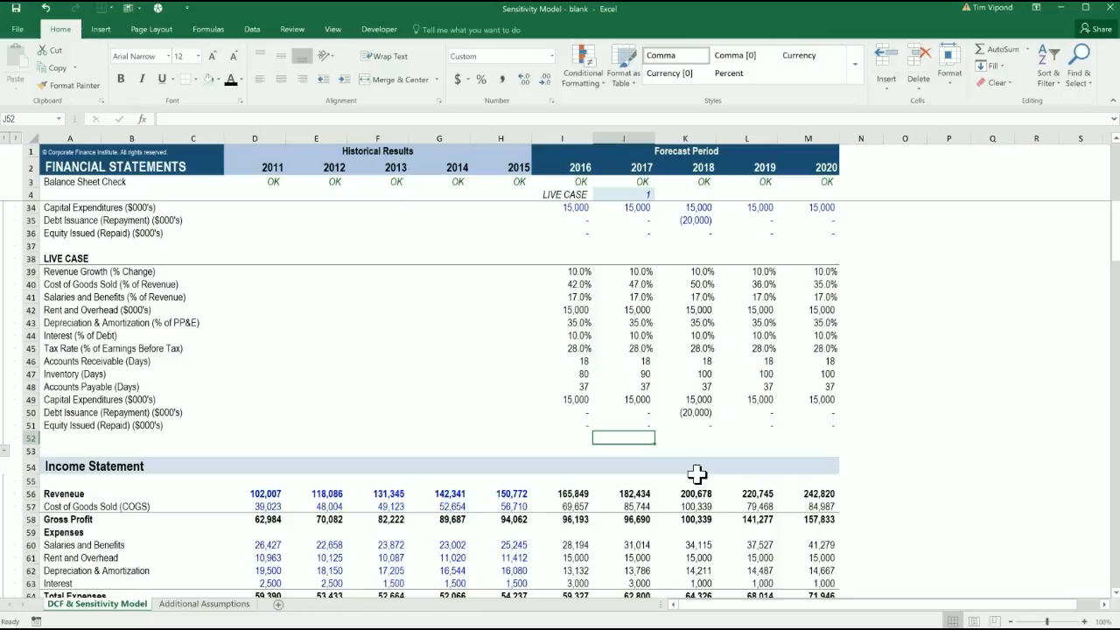
{"action": "left_click", "coordinate": [563, 272]}
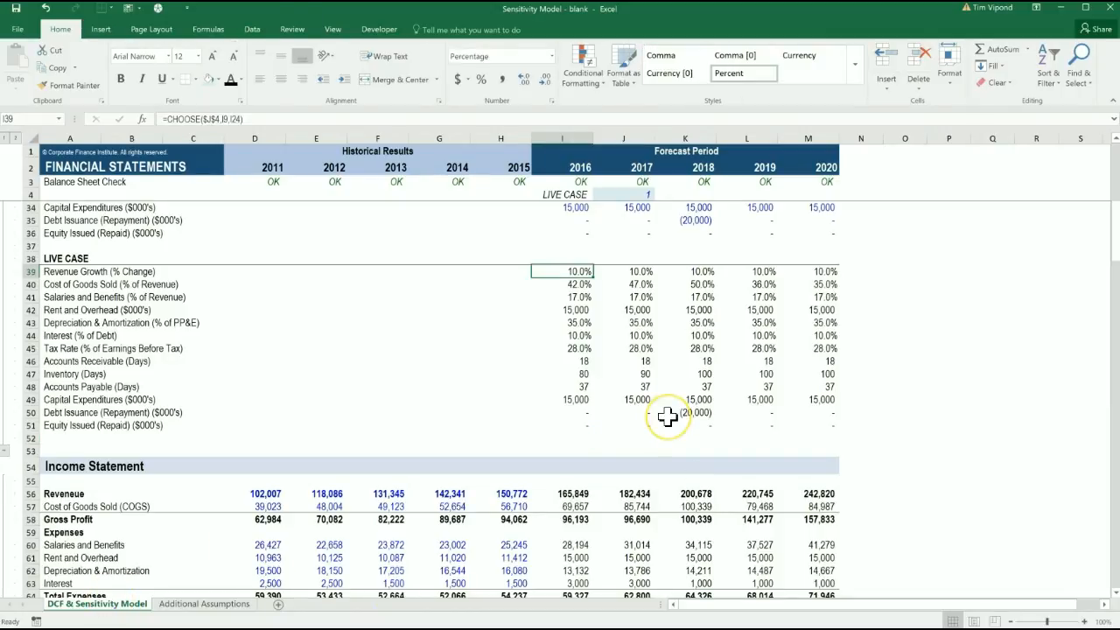
{"action": "mouse_move", "coordinate": [669, 416]}
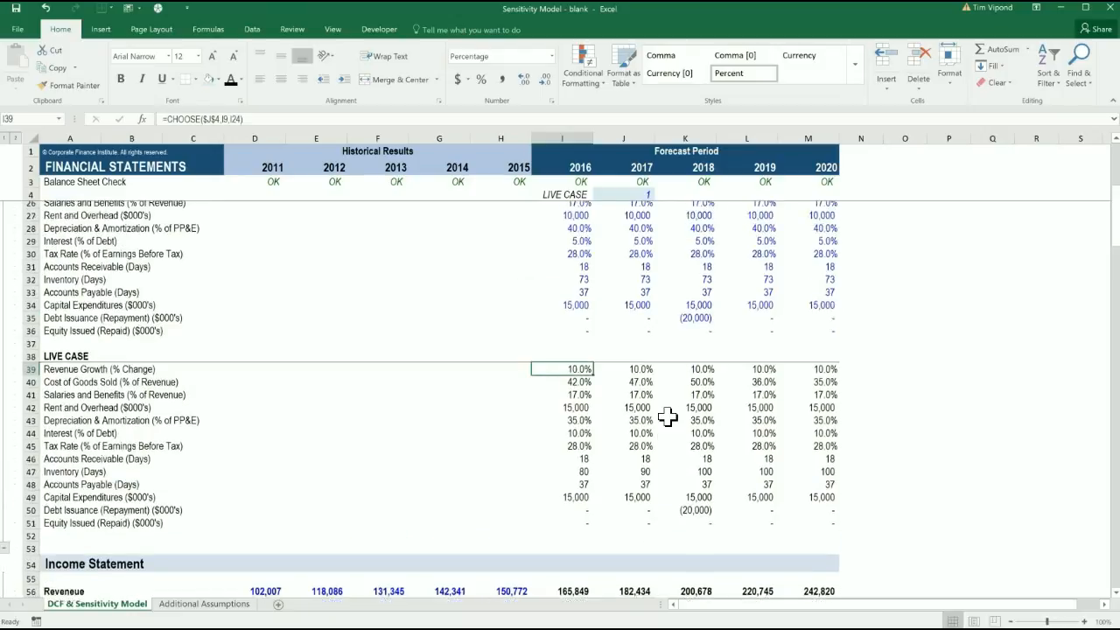
{"action": "scroll", "scroll_direction": "down", "scroll_amount": 3}
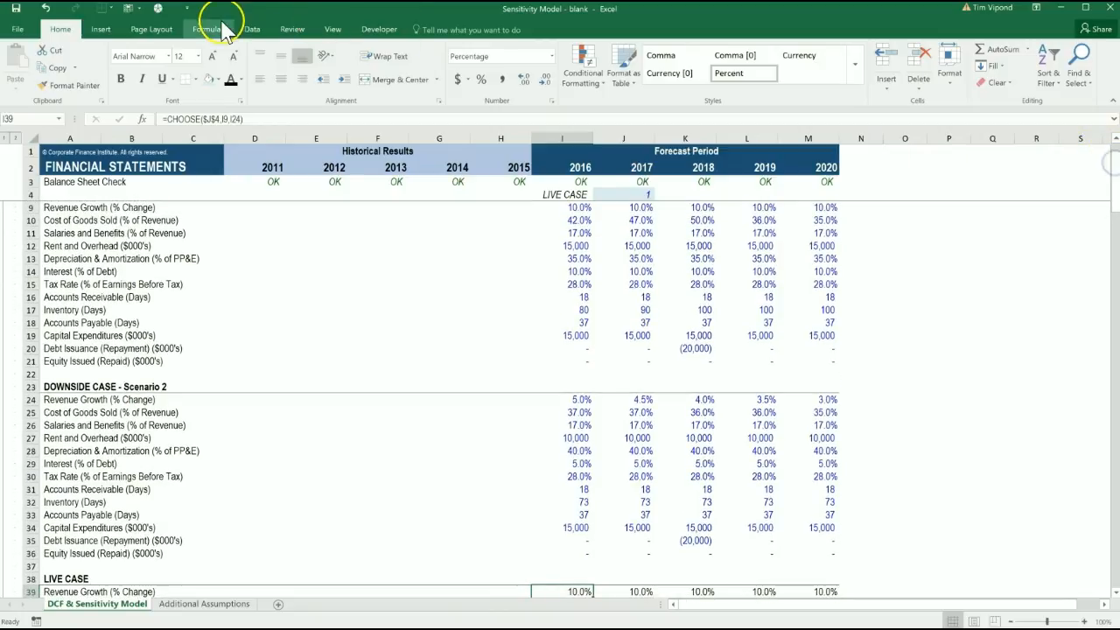
Trace Precedents on the live revenue growth back to the switch and the Scenario 1 source.
{"action": "left_click", "coordinate": [207, 28]}
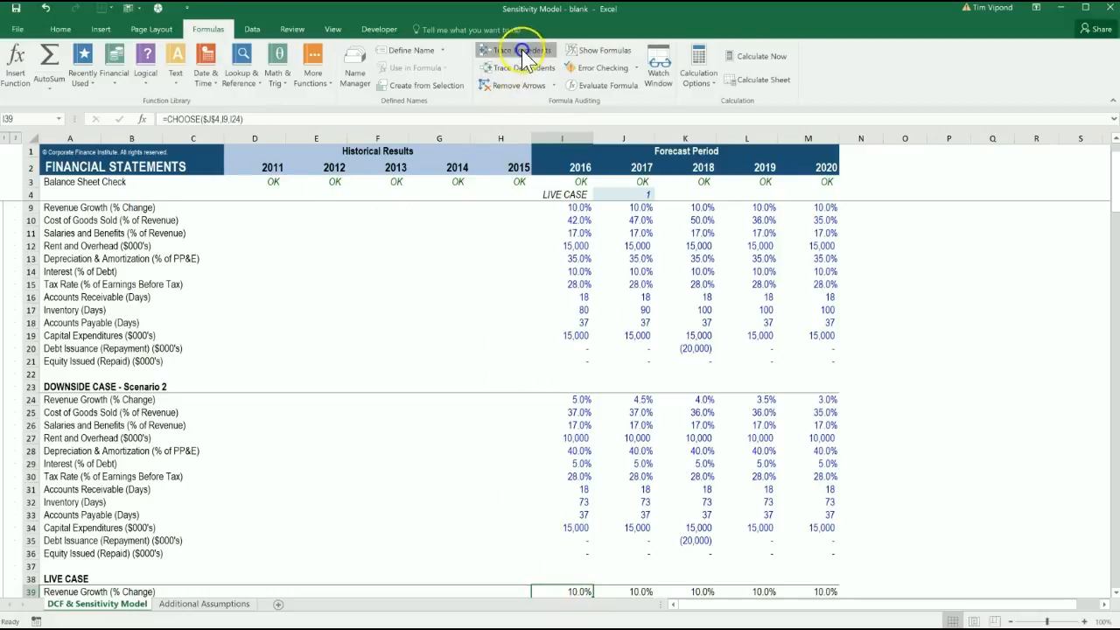
{"action": "left_click", "coordinate": [517, 49]}
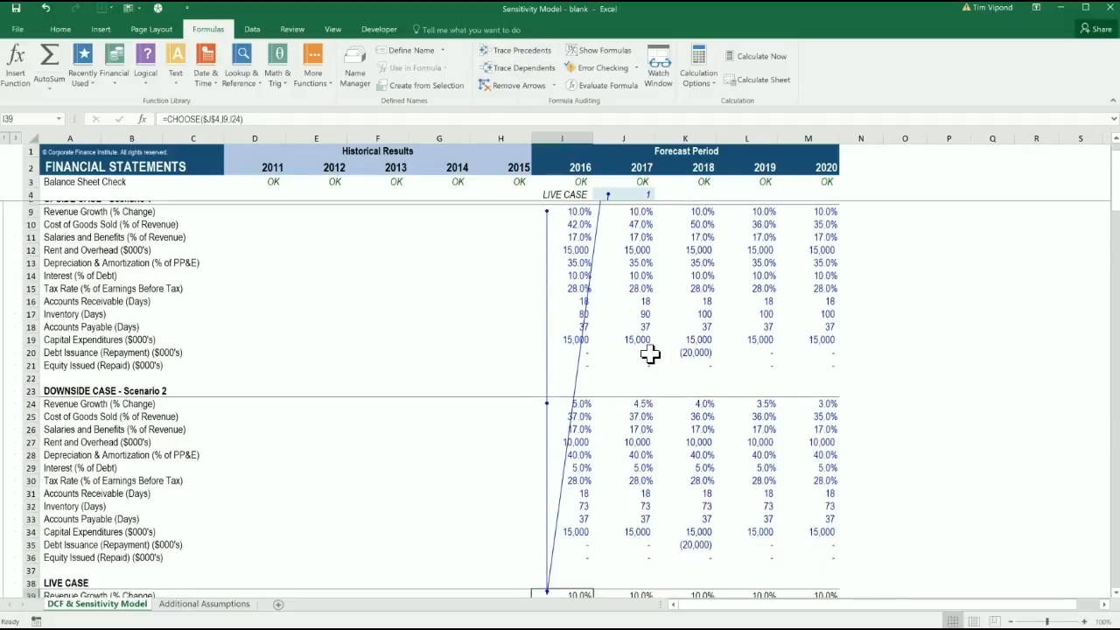
{"action": "scroll", "scroll_direction": "down", "scroll_amount": 3}
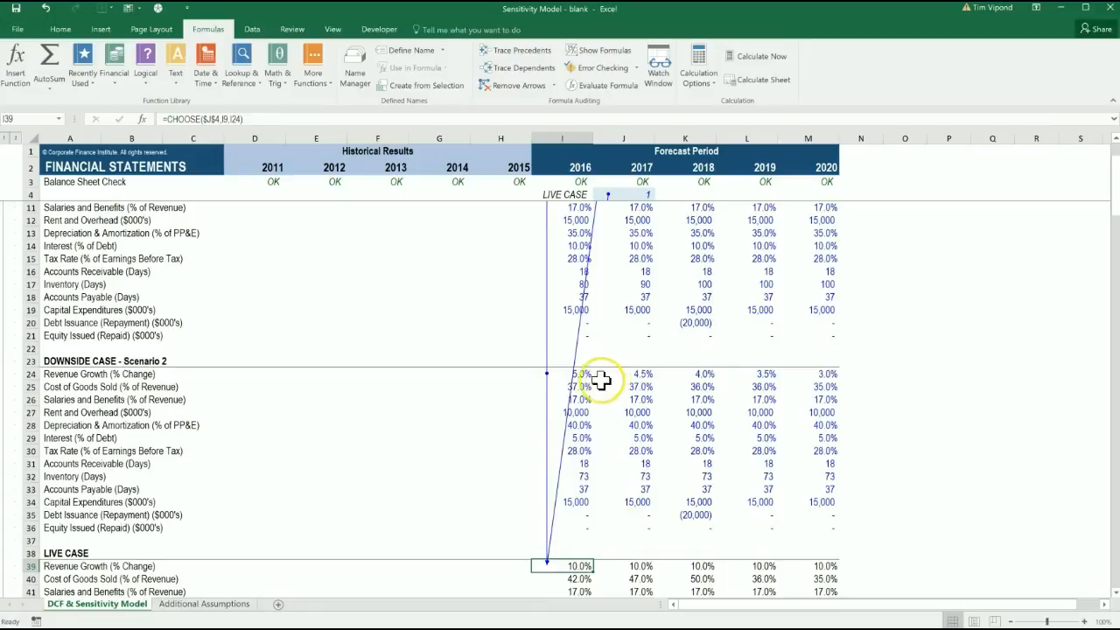
{"action": "left_click", "coordinate": [563, 374]}
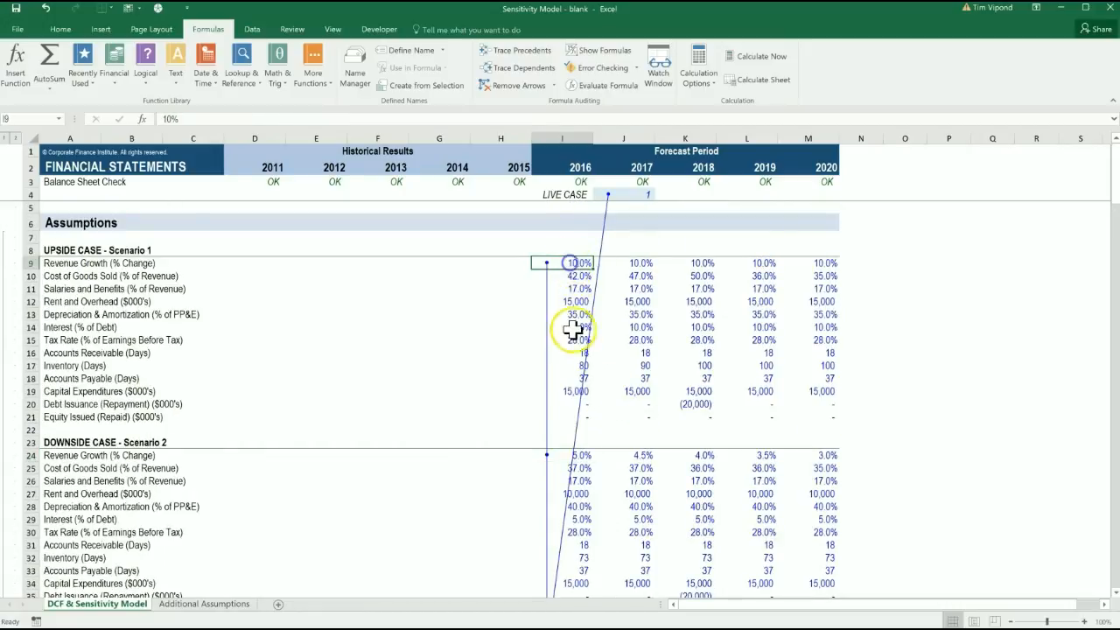
{"action": "left_click", "coordinate": [623, 194]}
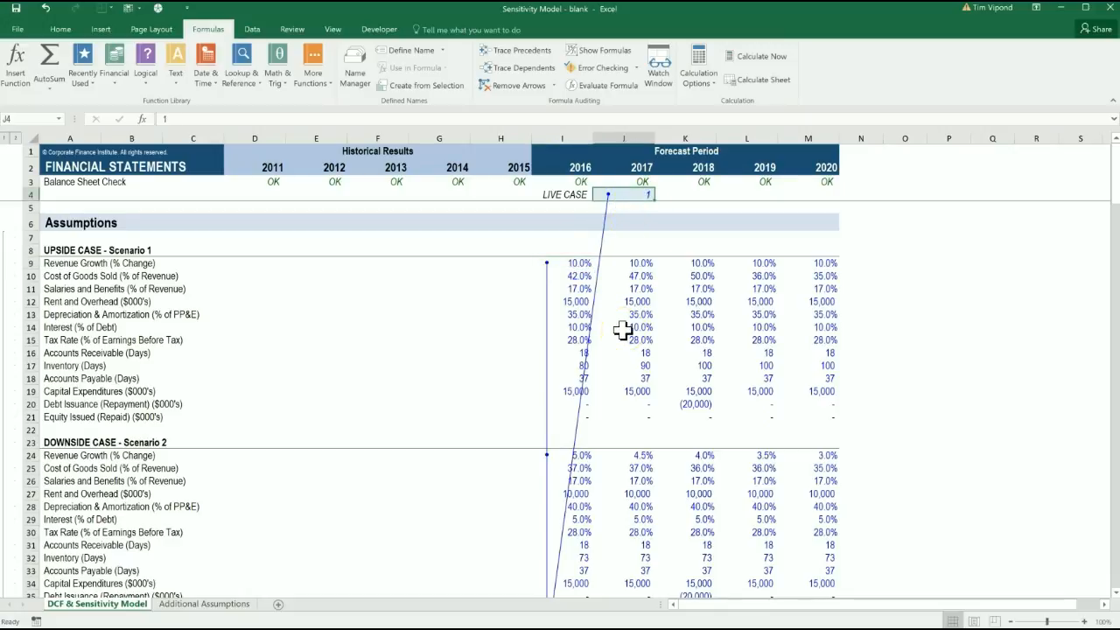
{"action": "scroll", "scroll_direction": "down", "scroll_amount": 3}
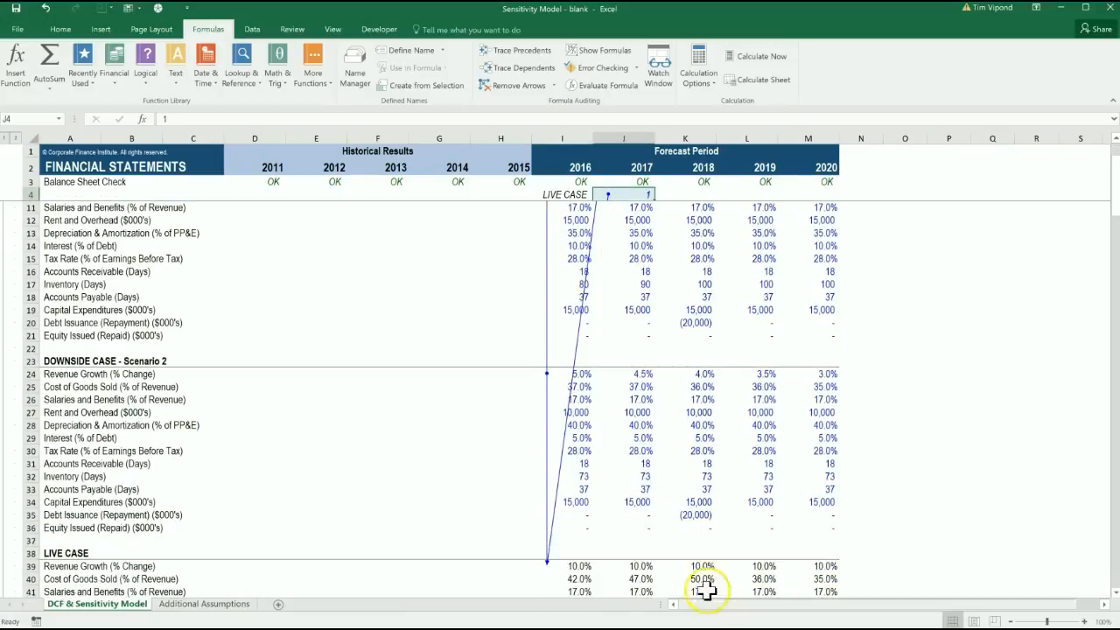
Check the 2018 live revenue growth against its Scenario 1 and Scenario 2 inputs and clear the arrows.
{"action": "left_click", "coordinate": [704, 577]}
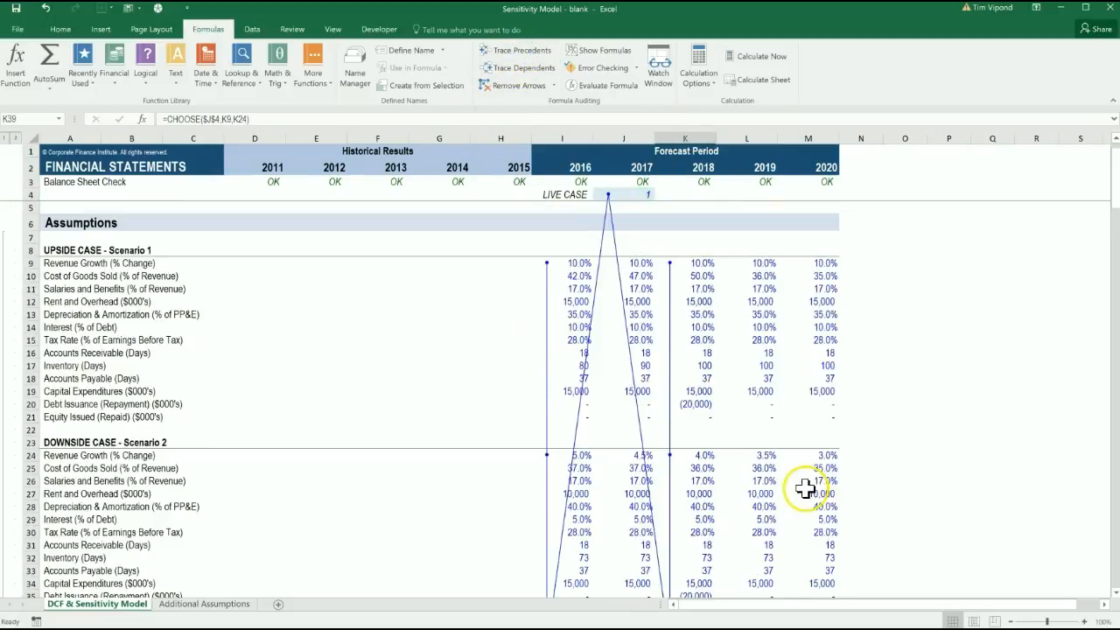
{"action": "left_click", "coordinate": [623, 195]}
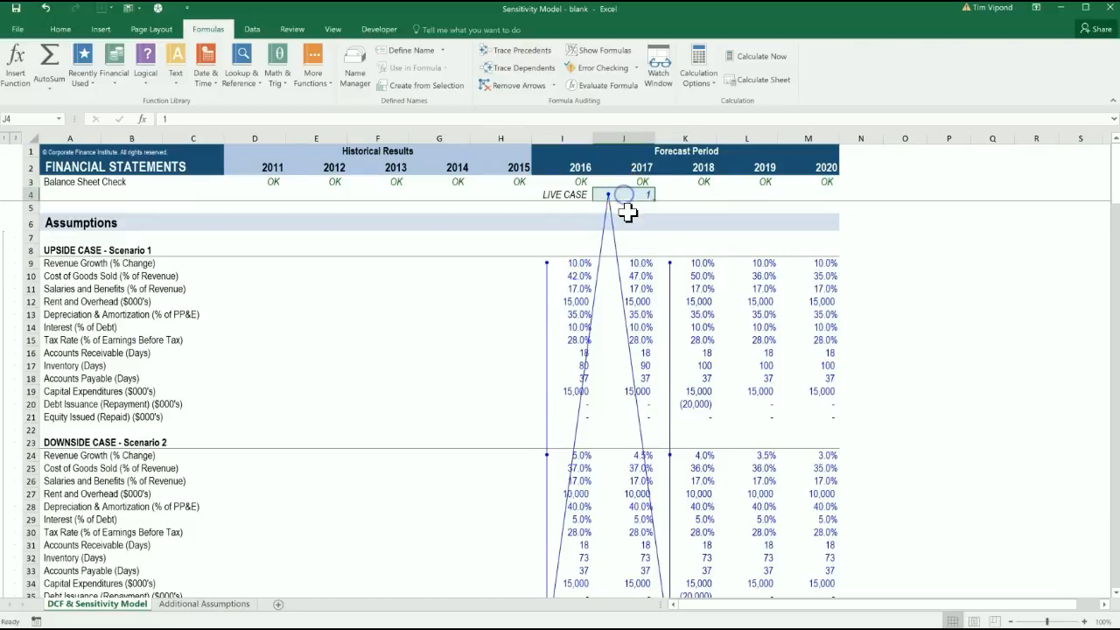
{"action": "left_click", "coordinate": [686, 263]}
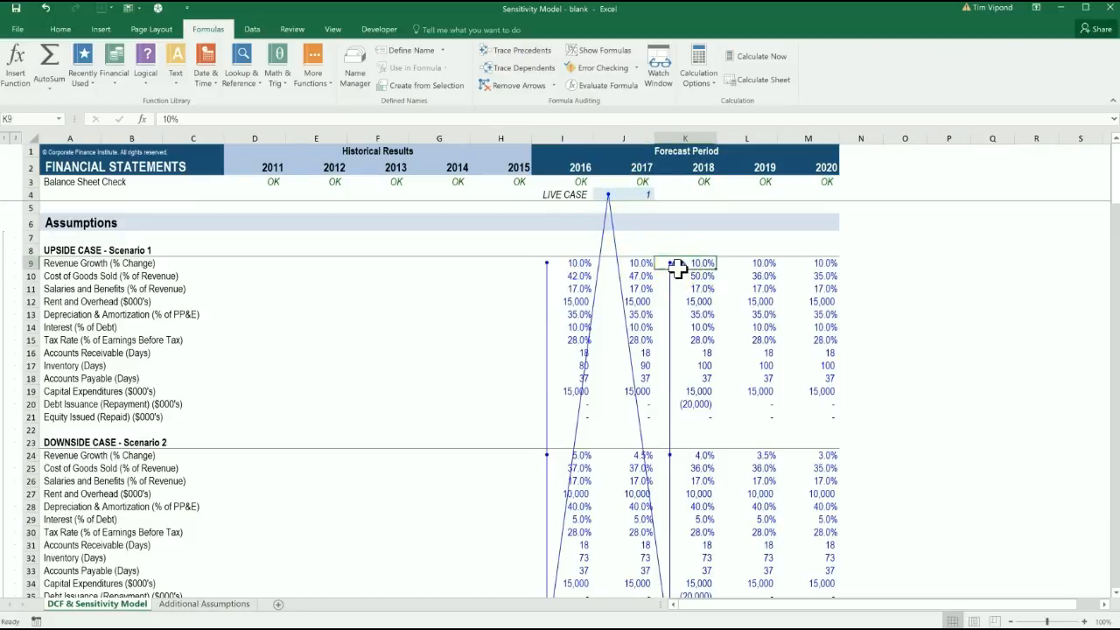
{"action": "left_click", "coordinate": [686, 455]}
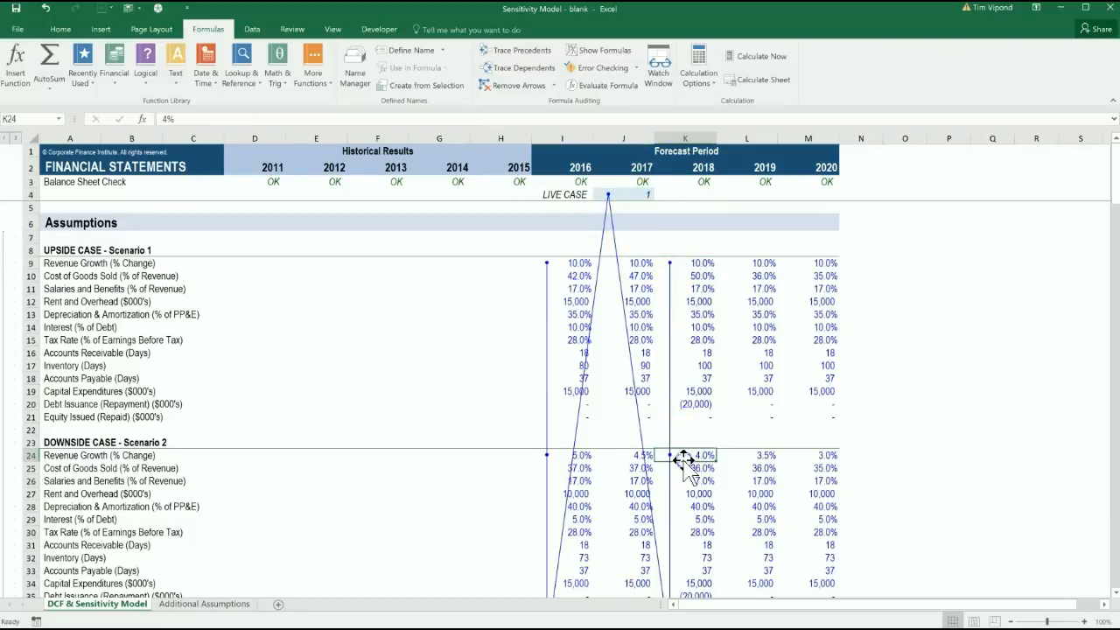
{"action": "scroll", "scroll_direction": "down", "scroll_amount": 3}
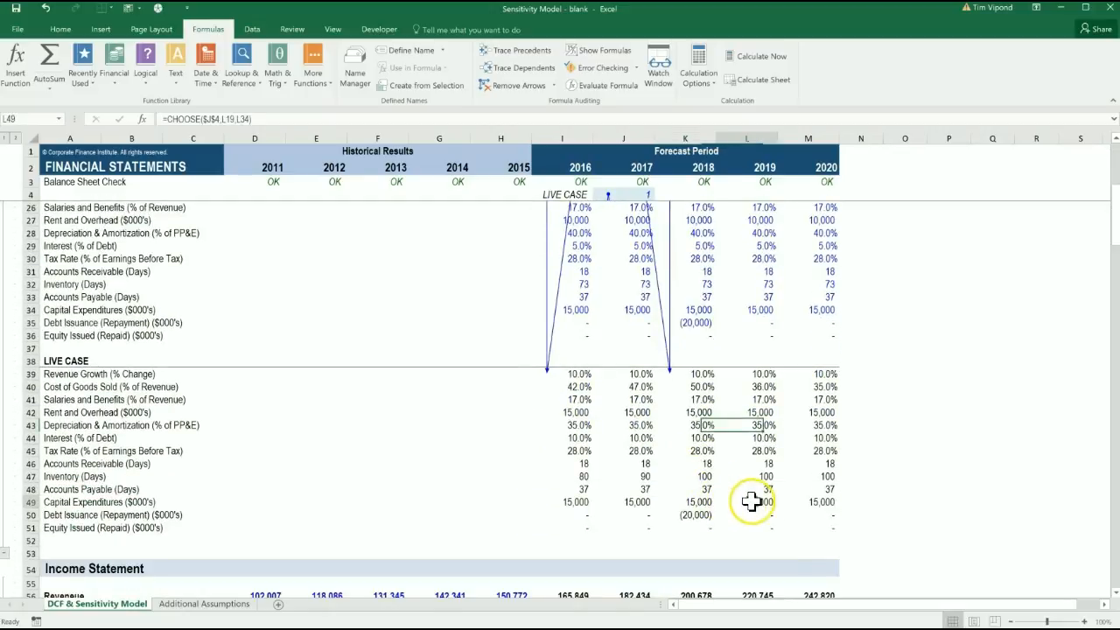
{"action": "left_click", "coordinate": [746, 500]}
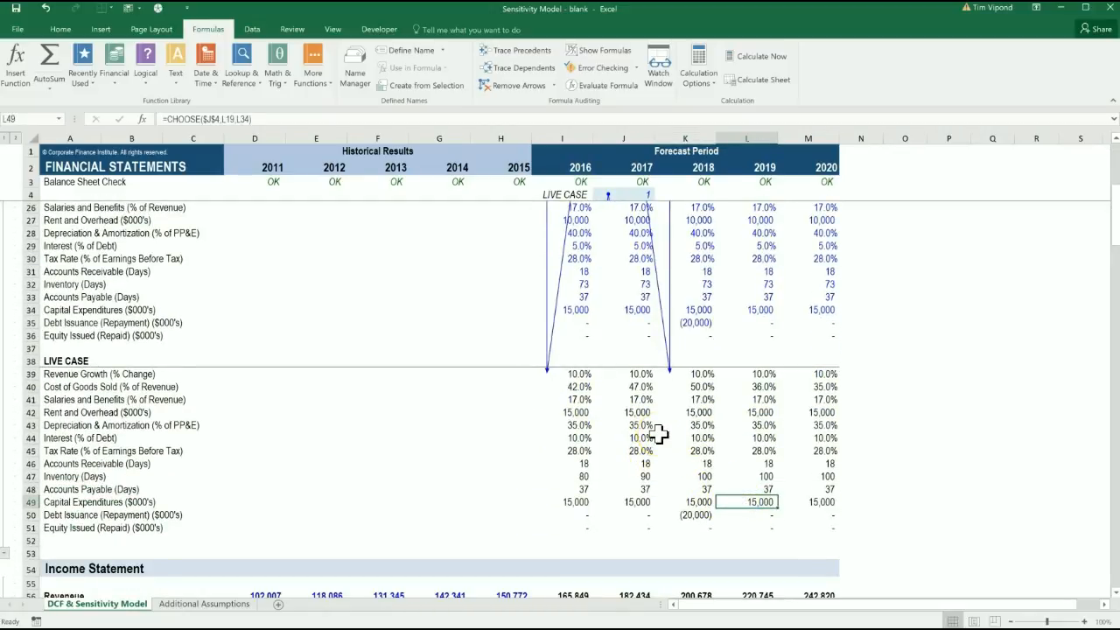
{"action": "left_click", "coordinate": [516, 66]}
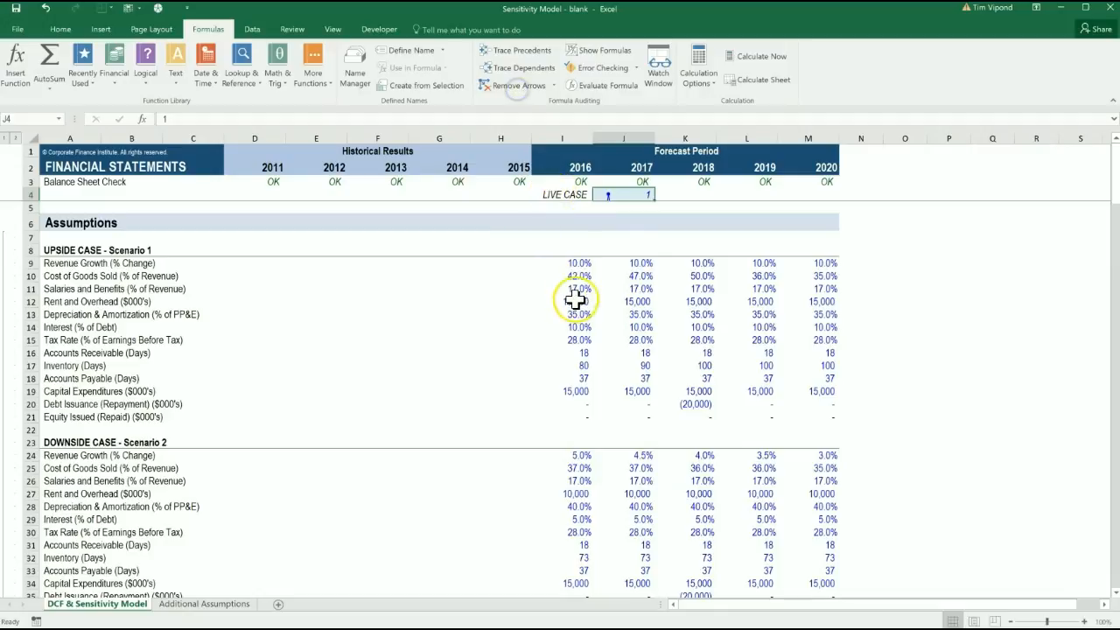
Trace Dependents from I39 down through the income statement, balance sheet, cash flow and DCF model.
{"action": "scroll", "scroll_direction": "down", "scroll_amount": 3}
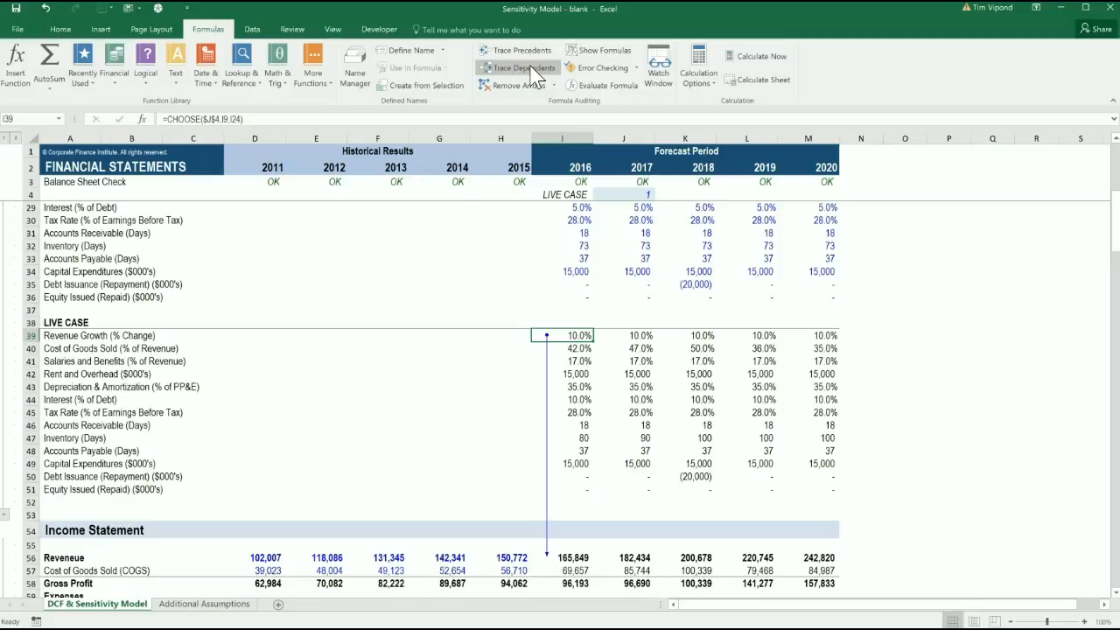
{"action": "left_click", "coordinate": [518, 66]}
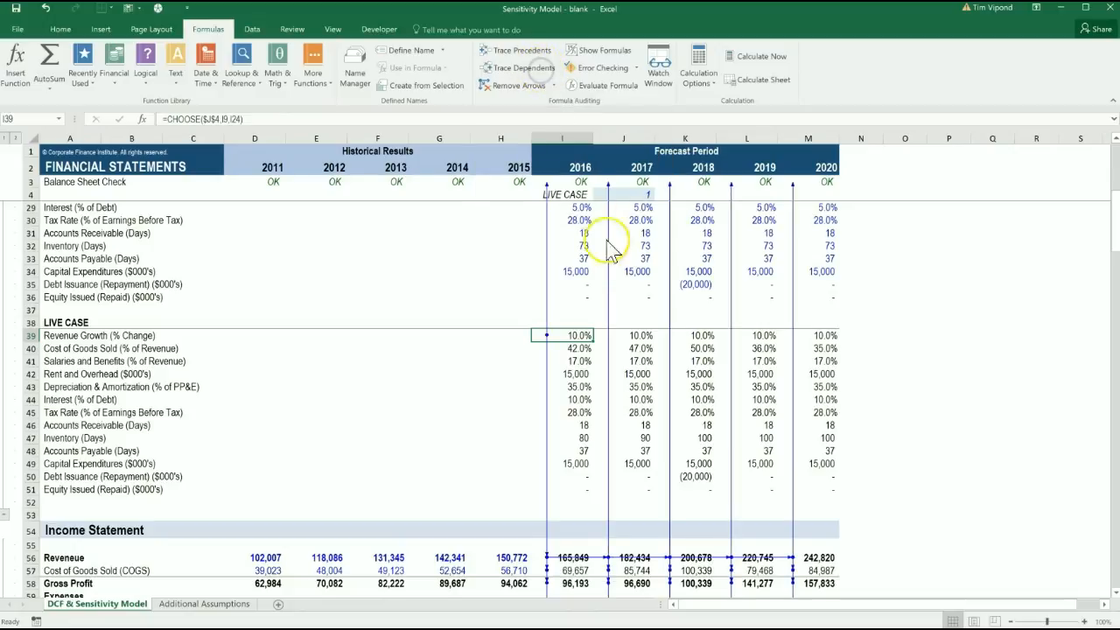
{"action": "scroll", "scroll_direction": "down", "scroll_amount": 3}
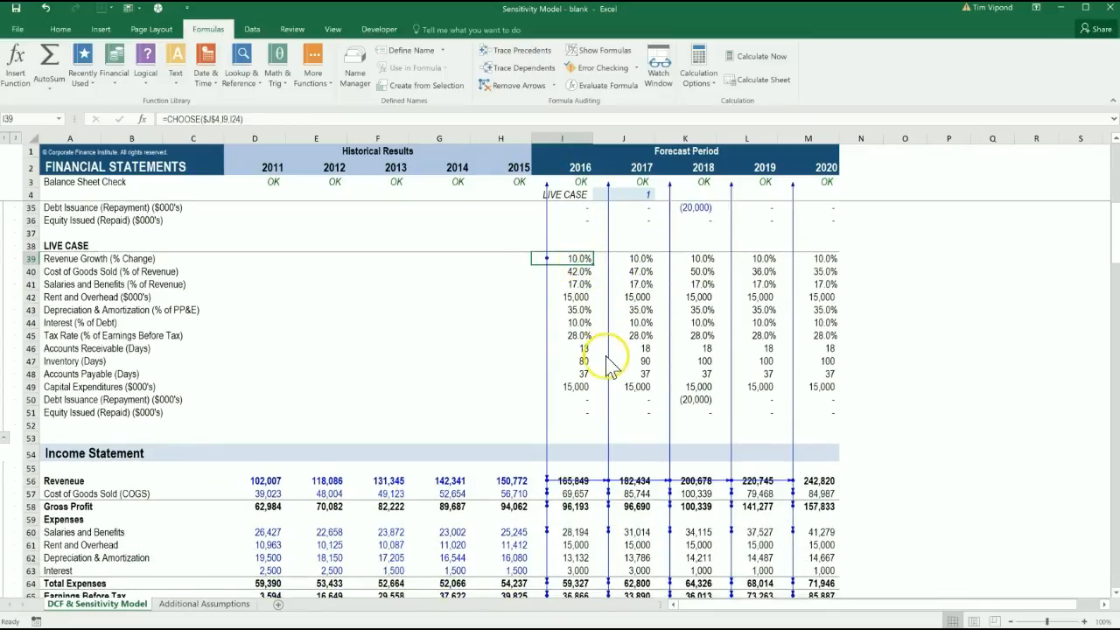
{"action": "scroll", "scroll_direction": "down", "scroll_amount": 3}
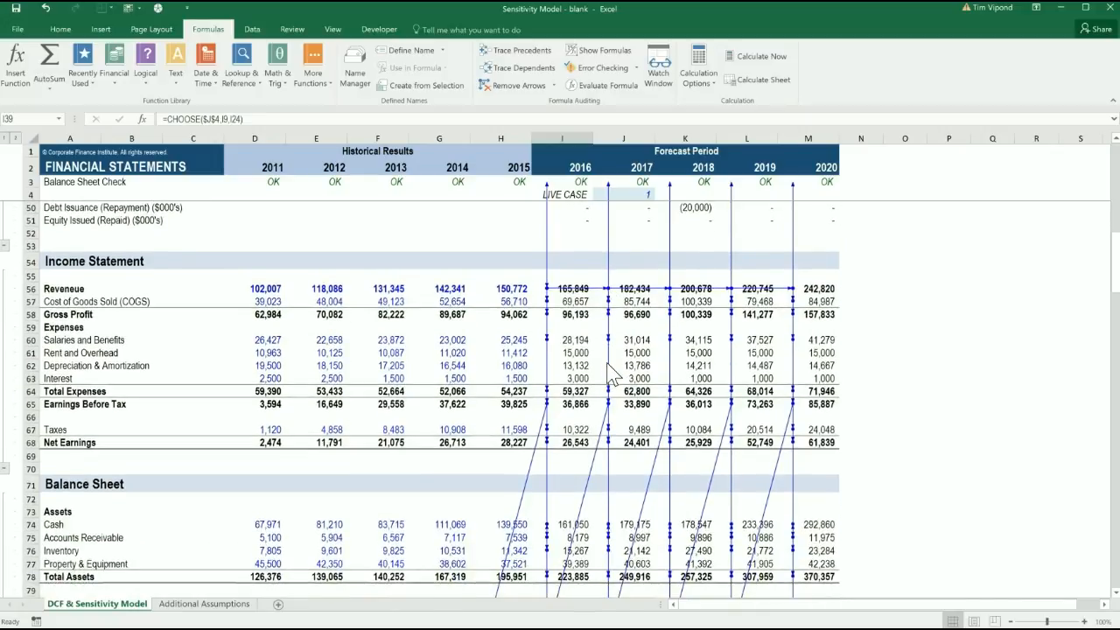
{"action": "scroll", "scroll_direction": "down", "scroll_amount": 3}
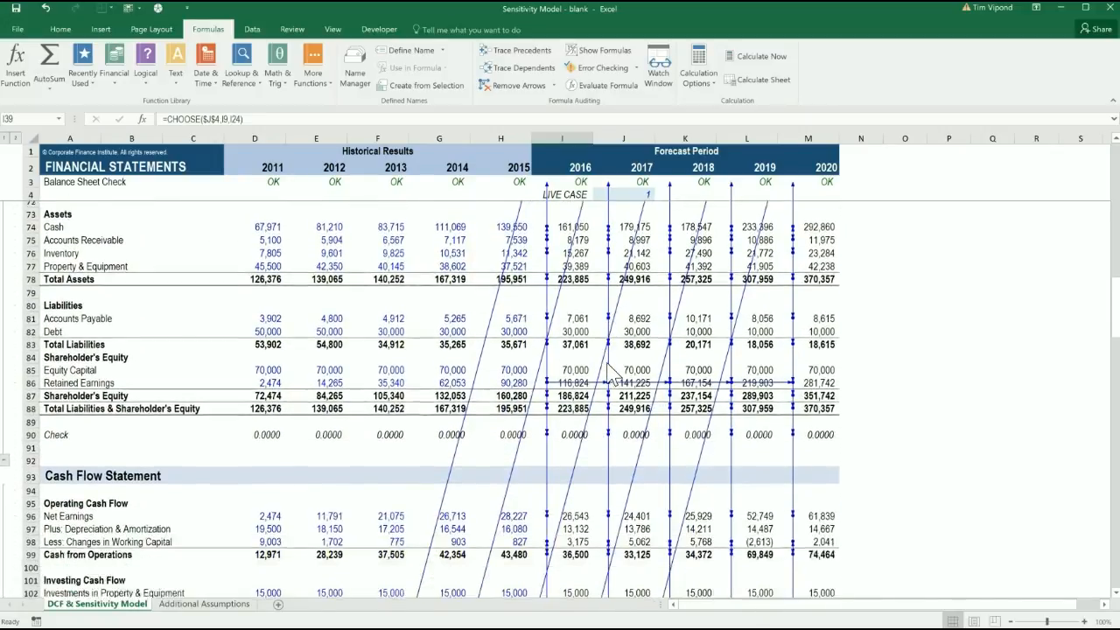
{"action": "scroll", "scroll_direction": "down", "scroll_amount": 3}
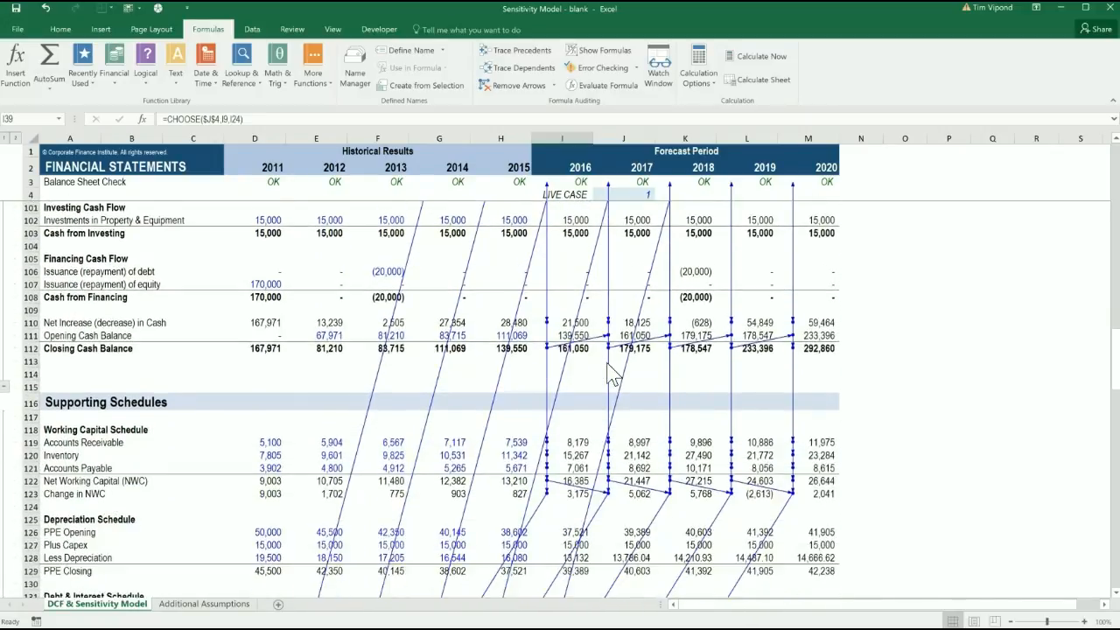
{"action": "scroll", "scroll_direction": "down", "scroll_amount": 3}
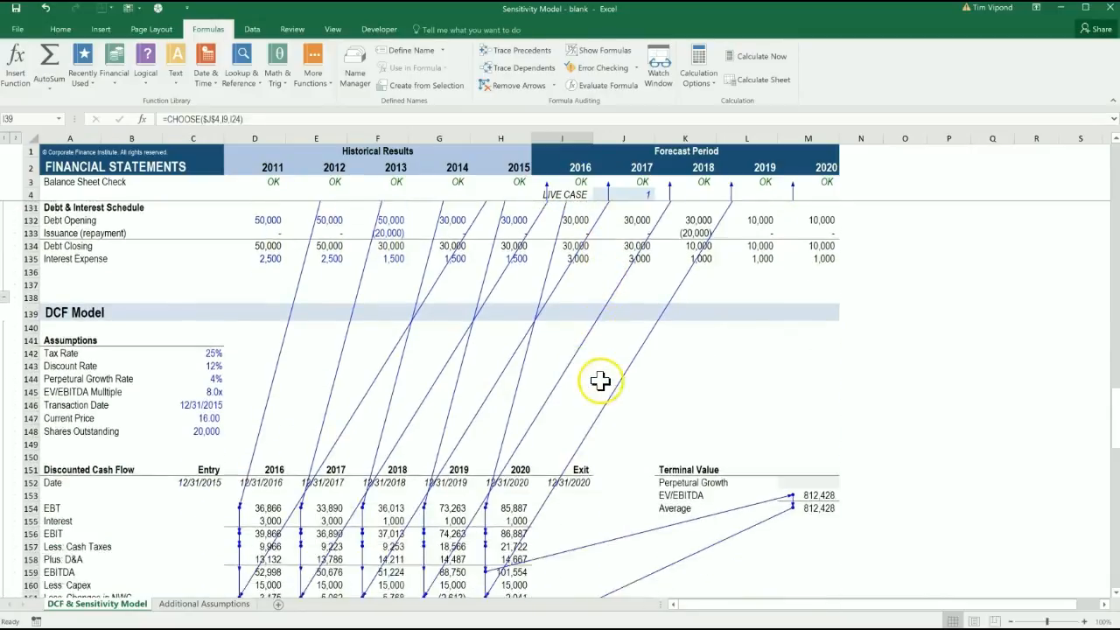
{"action": "scroll", "scroll_direction": "down", "scroll_amount": 3}
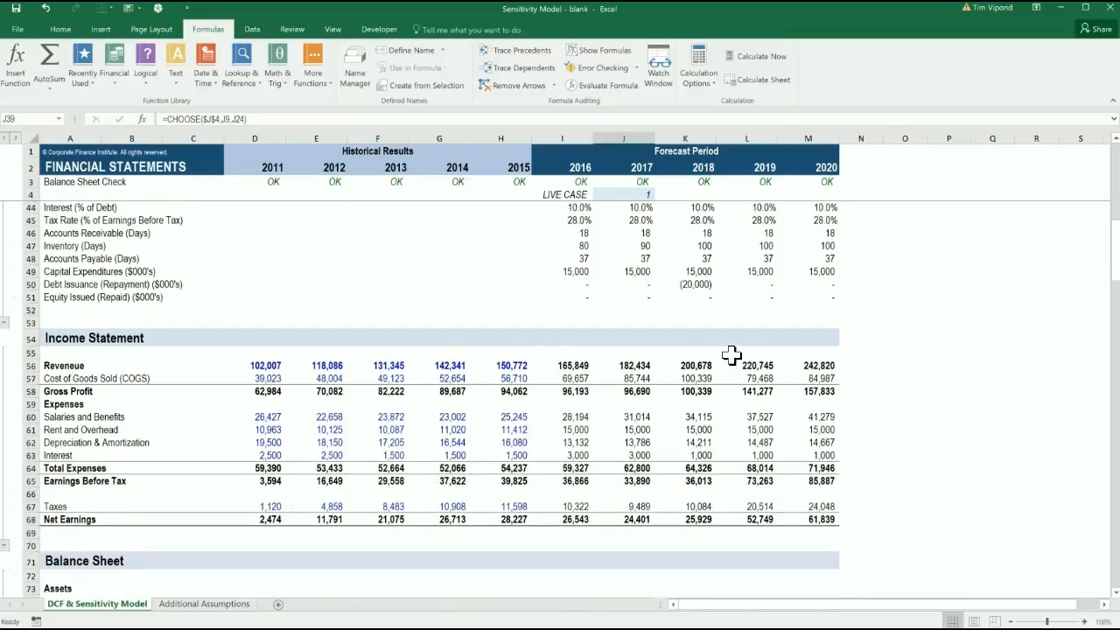
Paste forecast revenue I56:M56 as values into row 55 and switch LIVE CASE to 2.
{"action": "left_click", "coordinate": [562, 366]}
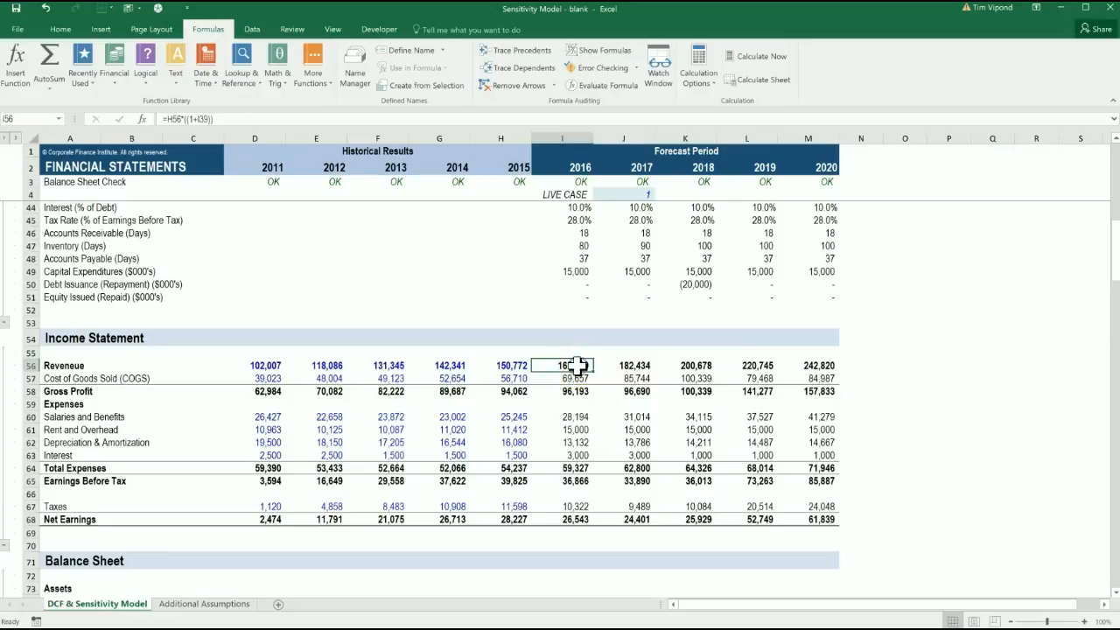
{"action": "left_click_drag", "start_coordinate": [564, 366], "coordinate": [809, 365]}
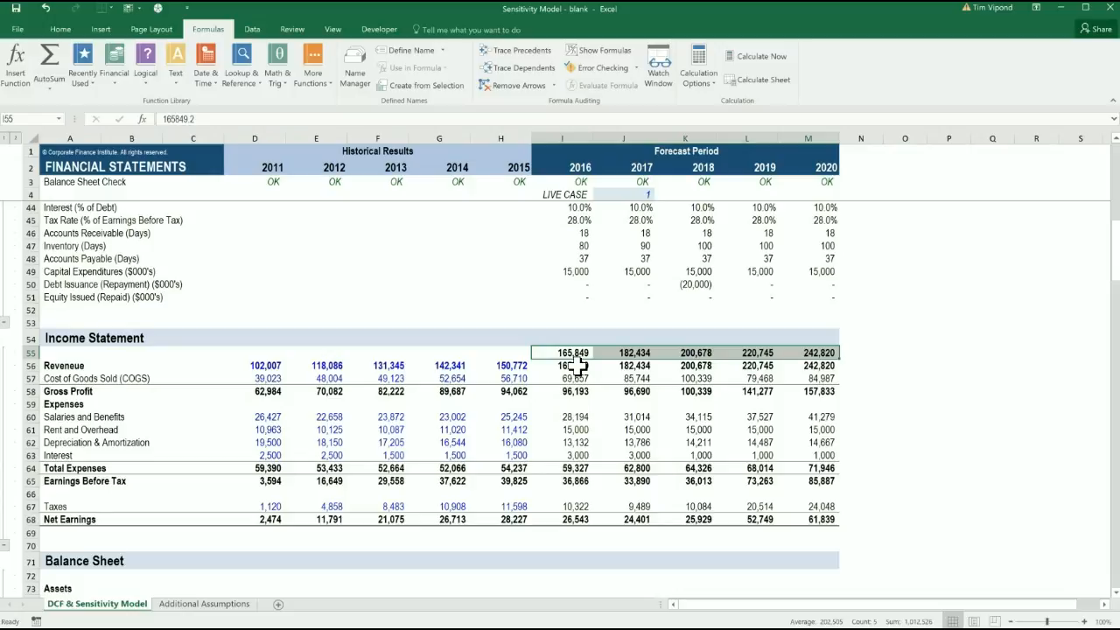
{"action": "left_click", "coordinate": [624, 194]}
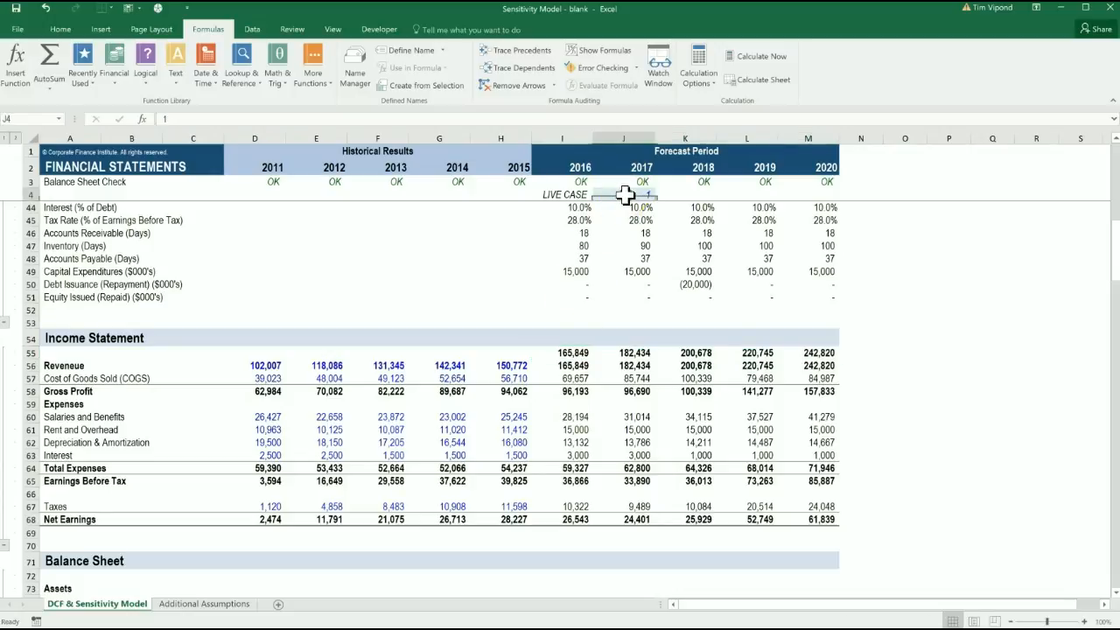
{"action": "type", "text": "2"}
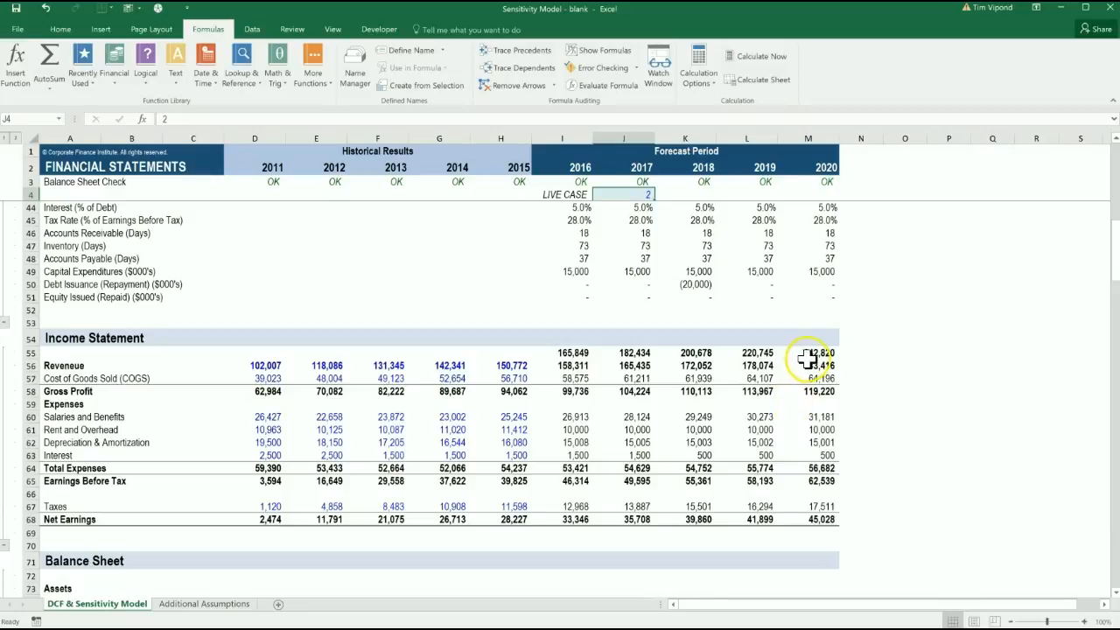
Verify the pasted 2016–2020 revenue stays fixed under scenario 2, then restore LIVE CASE to 1.
{"action": "left_click", "coordinate": [808, 353]}
{"action": "type", "text": "1"}
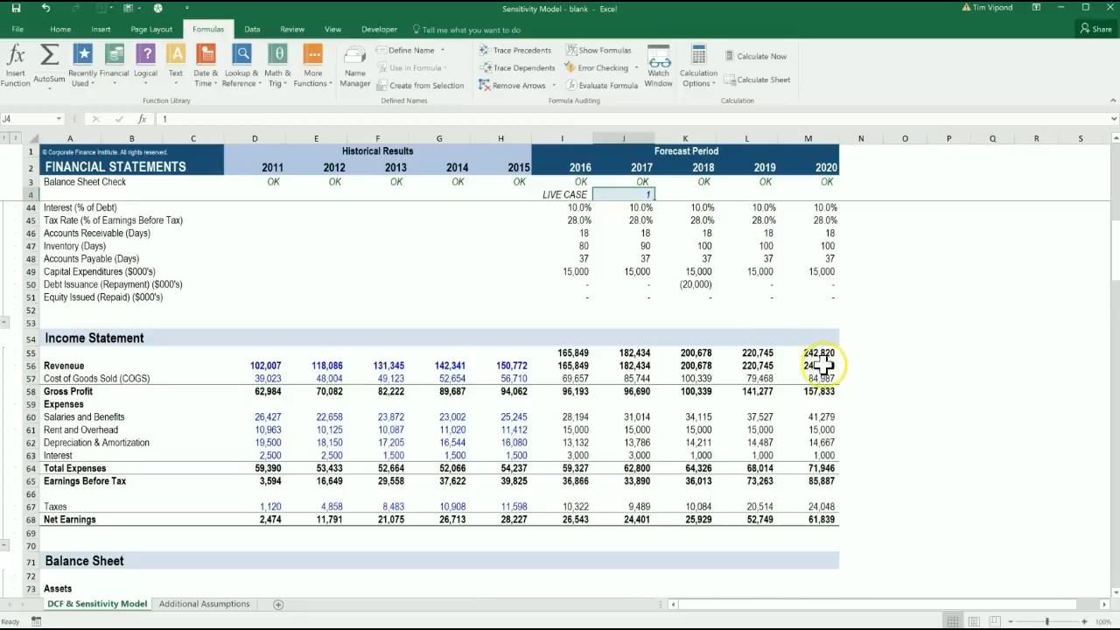
{"action": "type", "text": "2"}
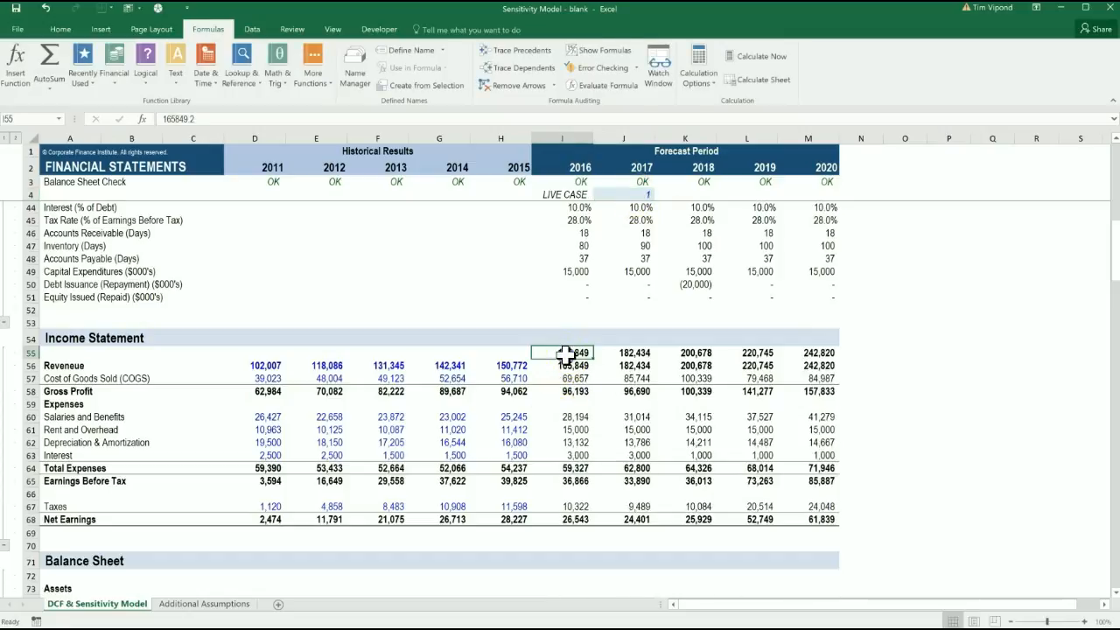
{"action": "left_click", "coordinate": [563, 366]}
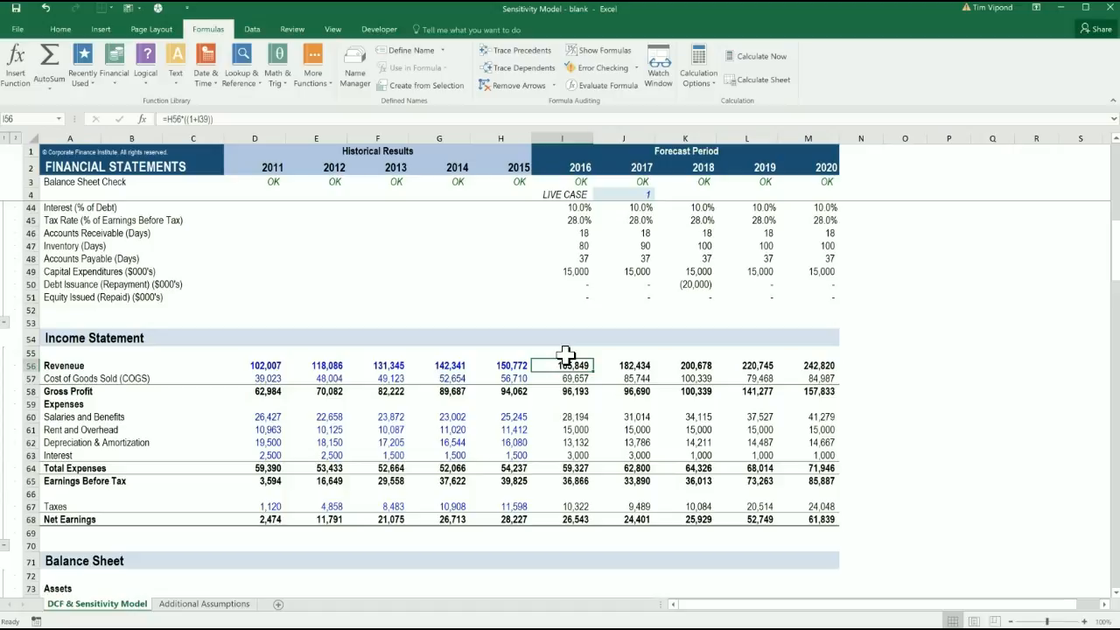
Scroll to the DCF intrinsic value and inspect the equity value per share formula in C182.
{"action": "scroll", "scroll_direction": "down", "scroll_amount": 3}
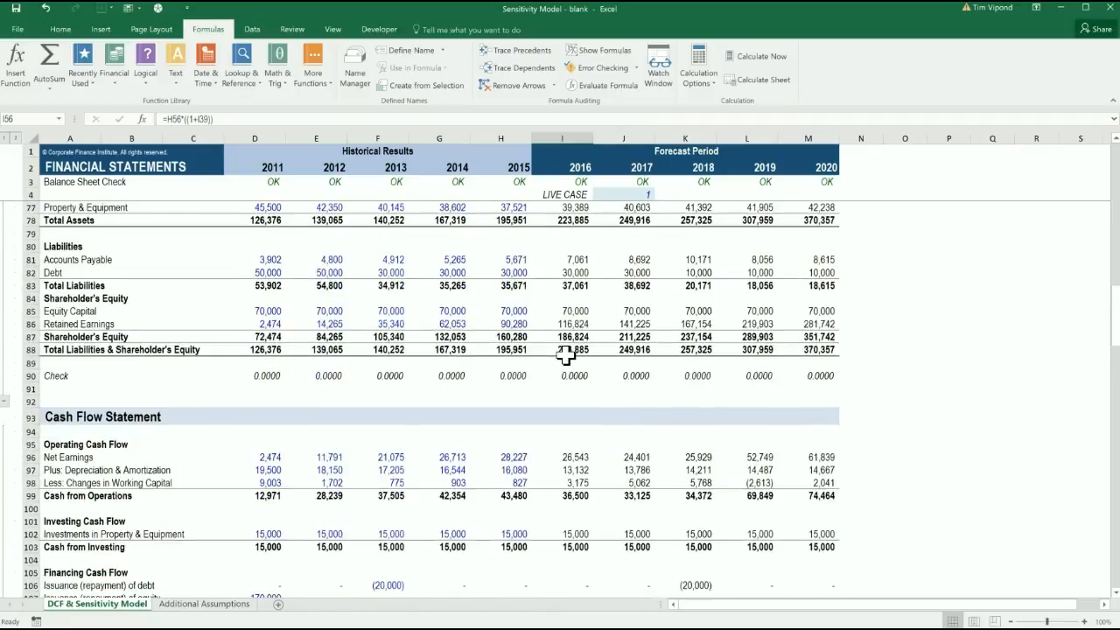
{"action": "scroll", "scroll_direction": "down", "scroll_amount": 3}
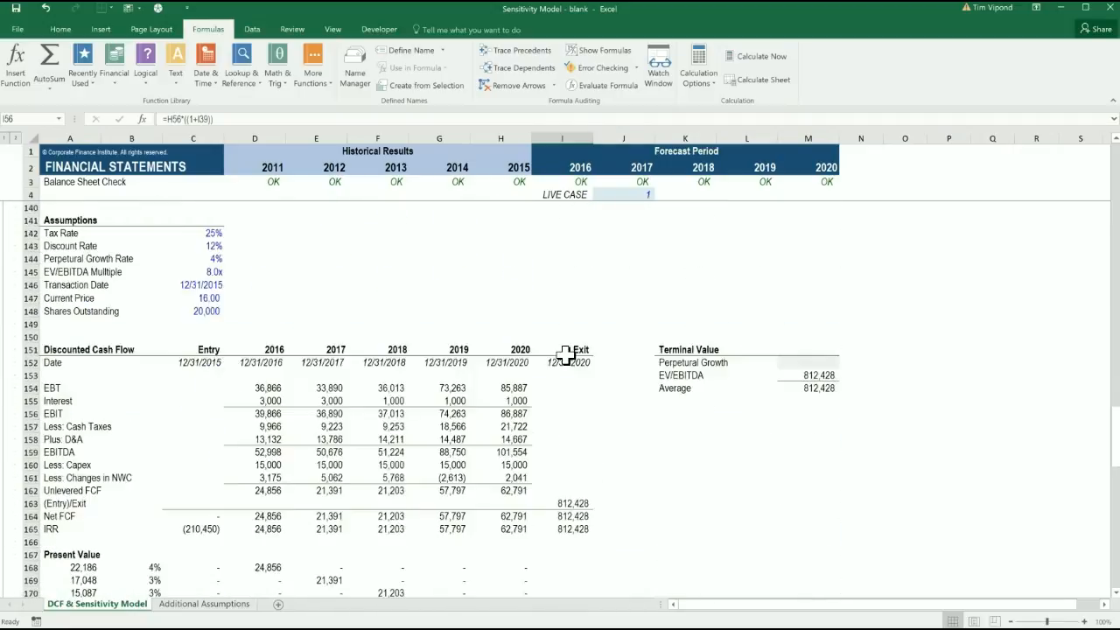
{"action": "scroll", "scroll_direction": "down", "scroll_amount": 3}
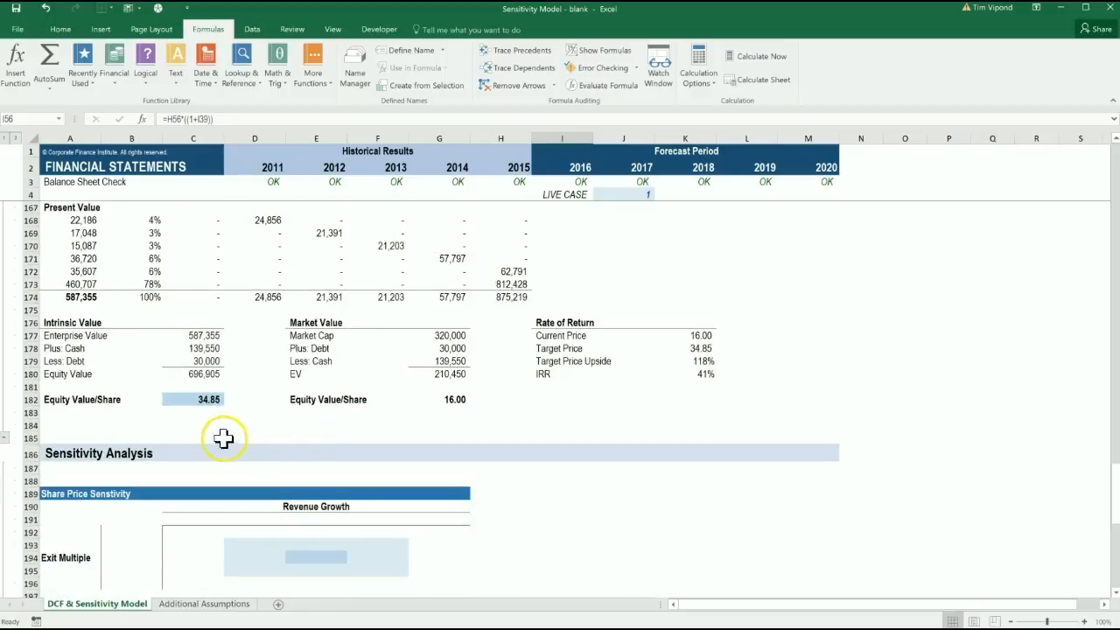
{"action": "left_click", "coordinate": [193, 399]}
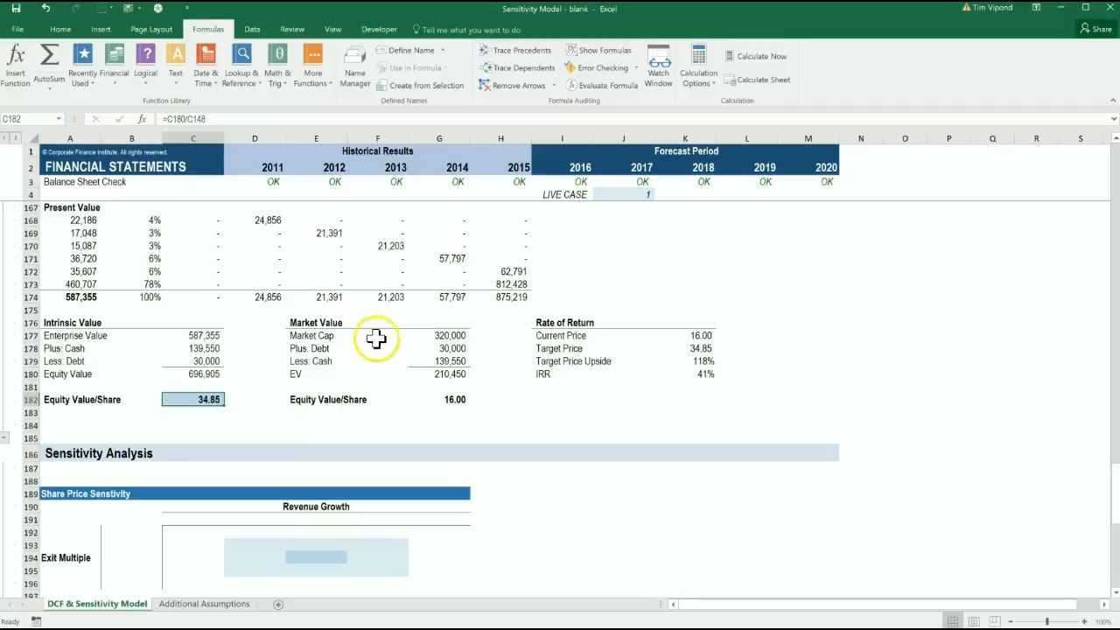
{"action": "mouse_move", "coordinate": [616, 200]}
{"action": "type", "text": "2"}
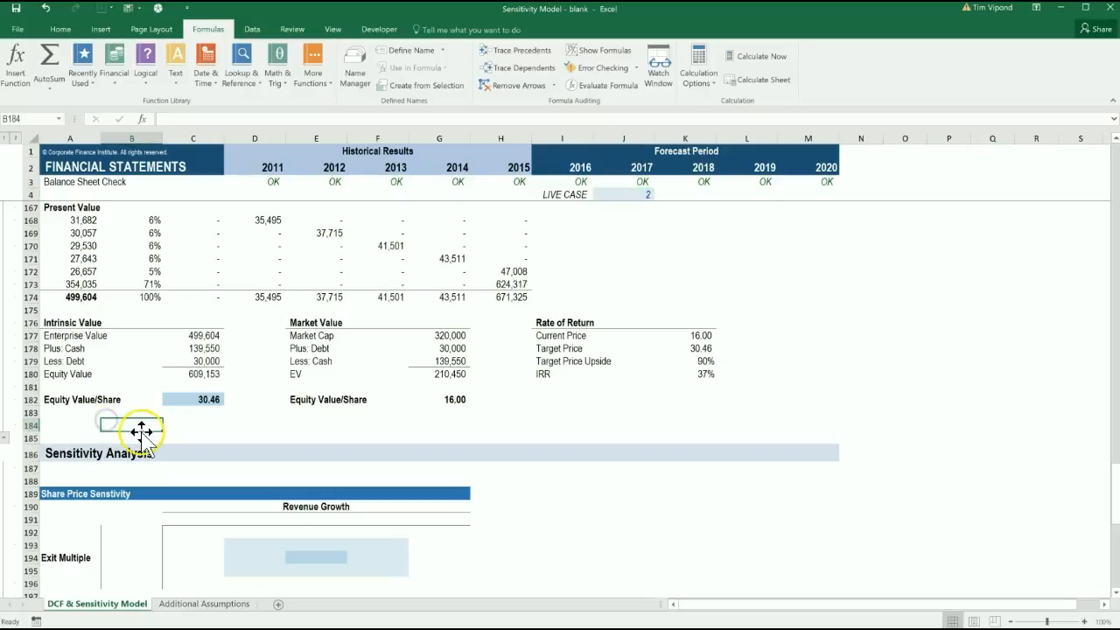
Label A183 'Alternative Scenario' and paste the downside equity value 30.46 as a value into C183.
{"action": "left_click", "coordinate": [70, 413]}
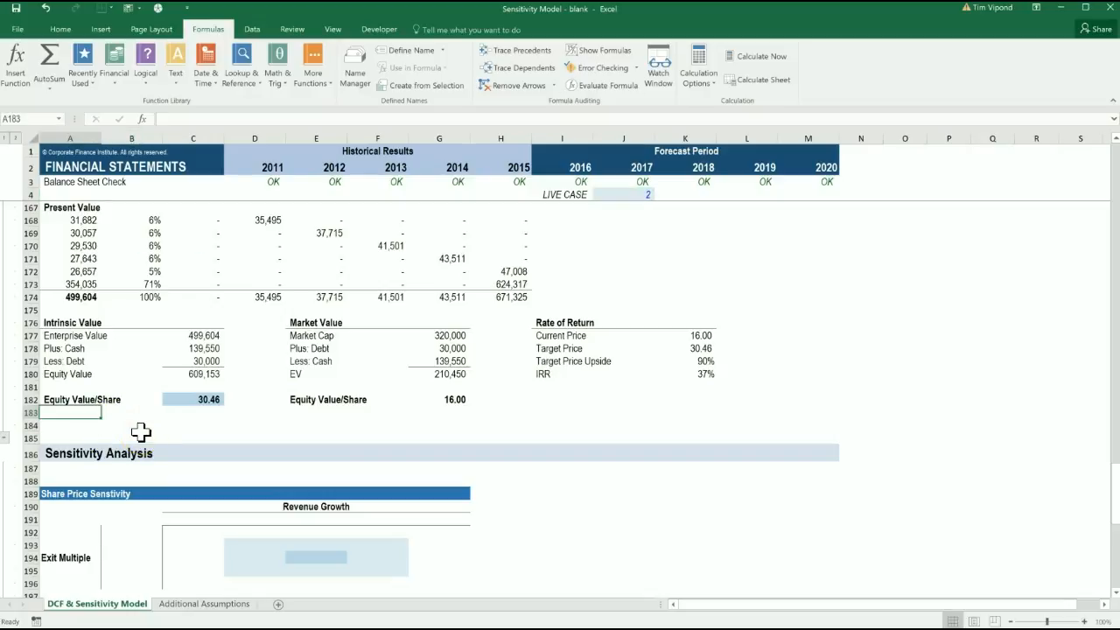
{"action": "type", "text": "Alternative Scenario"}
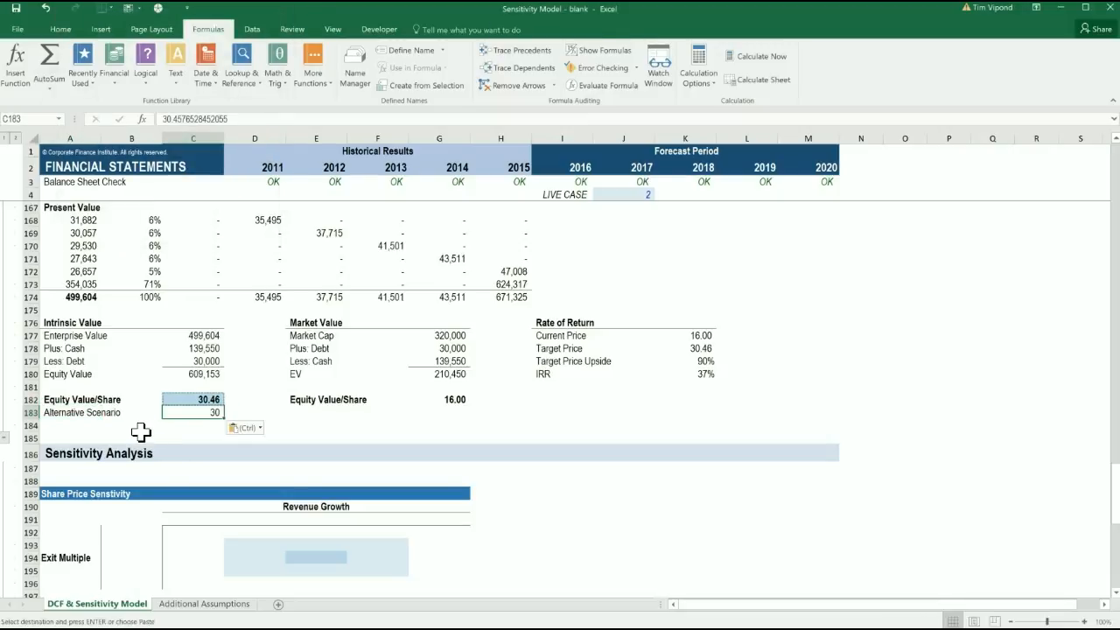
{"action": "left_click", "coordinate": [60, 28]}
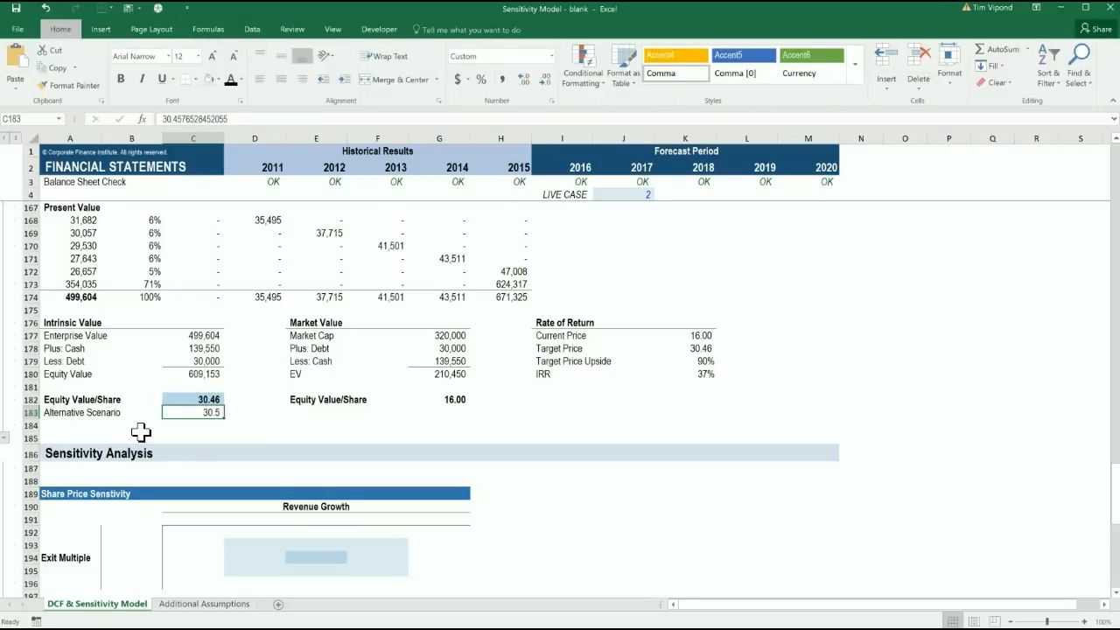
{"action": "left_click", "coordinate": [193, 399]}
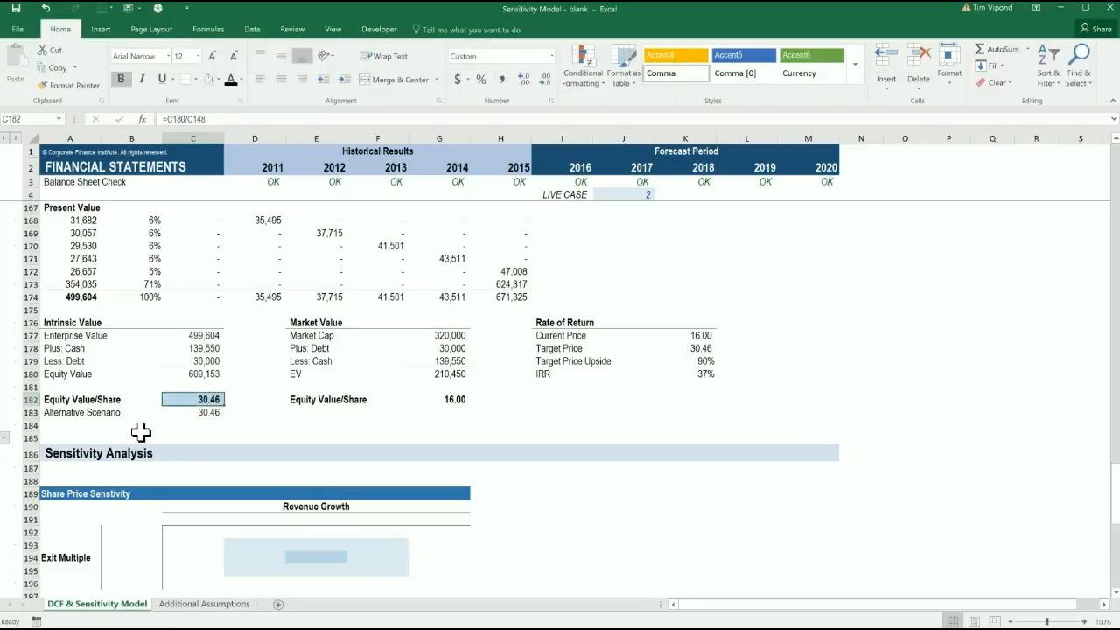
{"action": "mouse_move", "coordinate": [614, 272]}
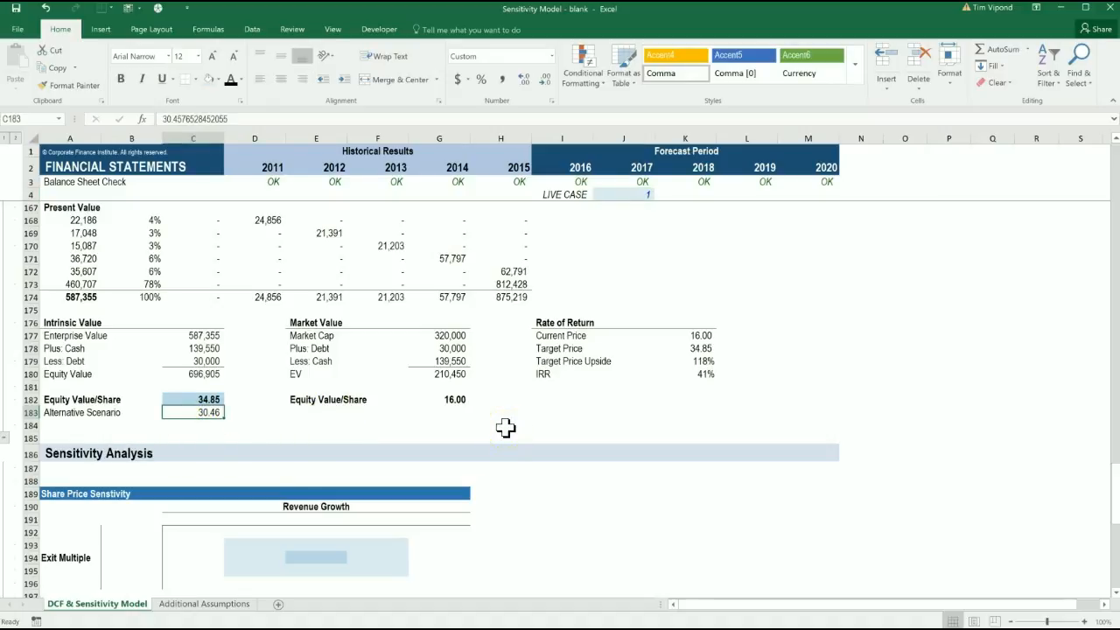
Return LIVE CASE to 1 and confirm C183 stays a hard-coded 30.46 beside the live 34.85.
{"action": "left_click", "coordinate": [242, 82]}
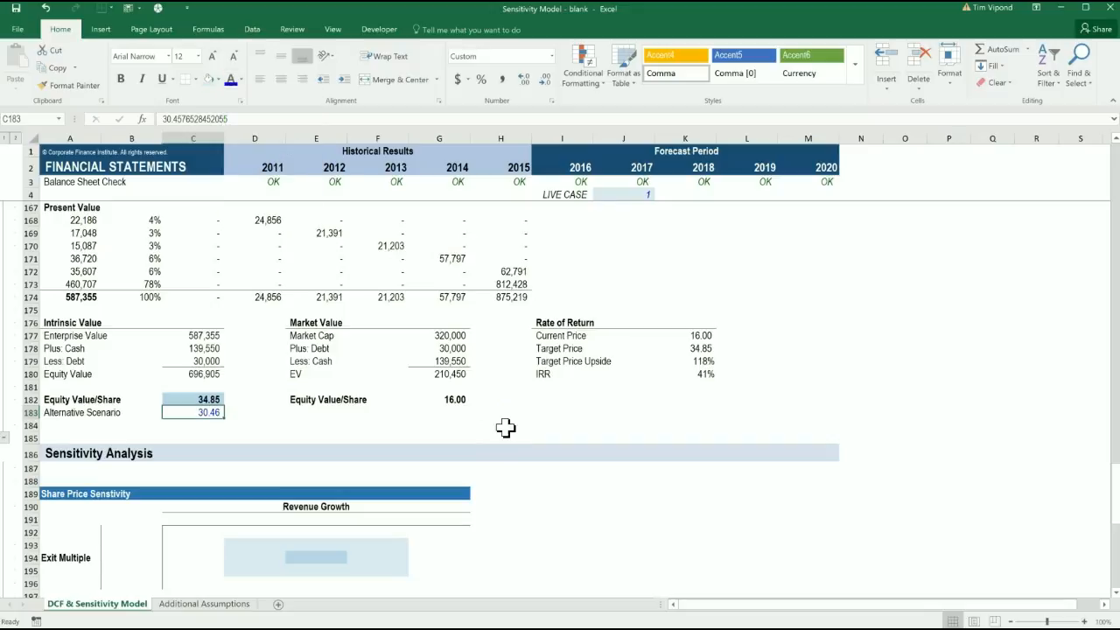
{"action": "left_click", "coordinate": [70, 425]}
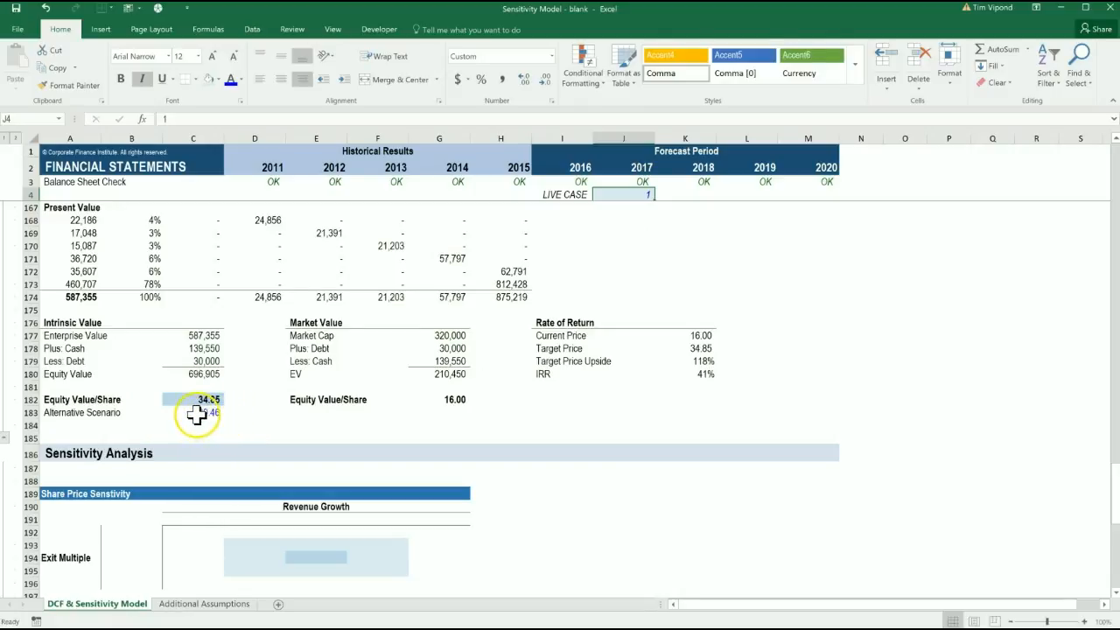
{"action": "left_click", "coordinate": [192, 413]}
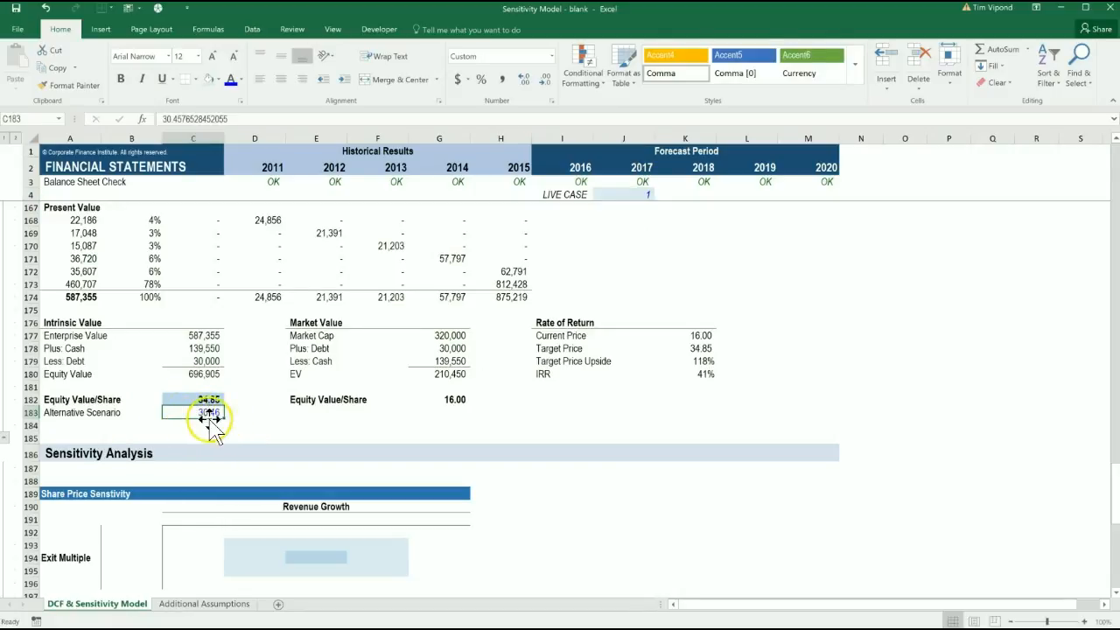